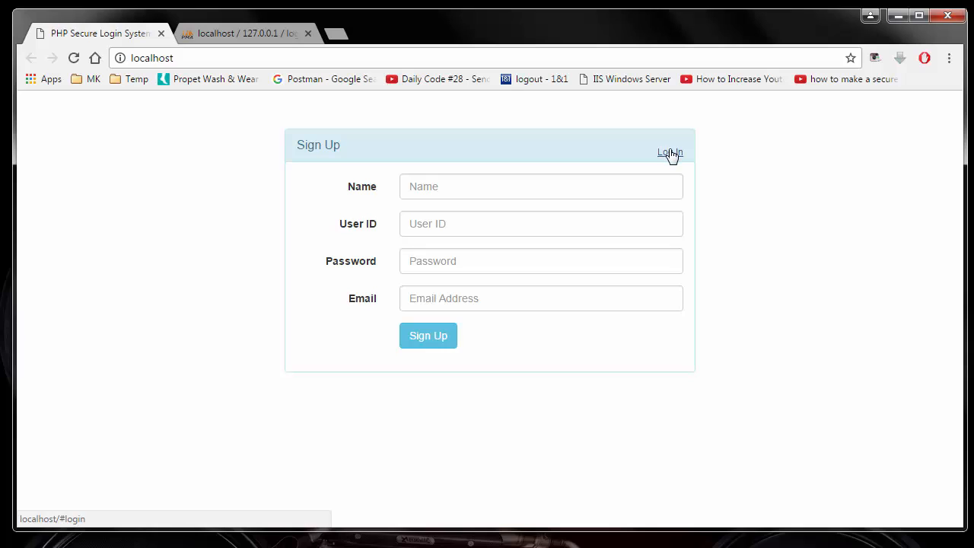
mouse_move(472, 168)
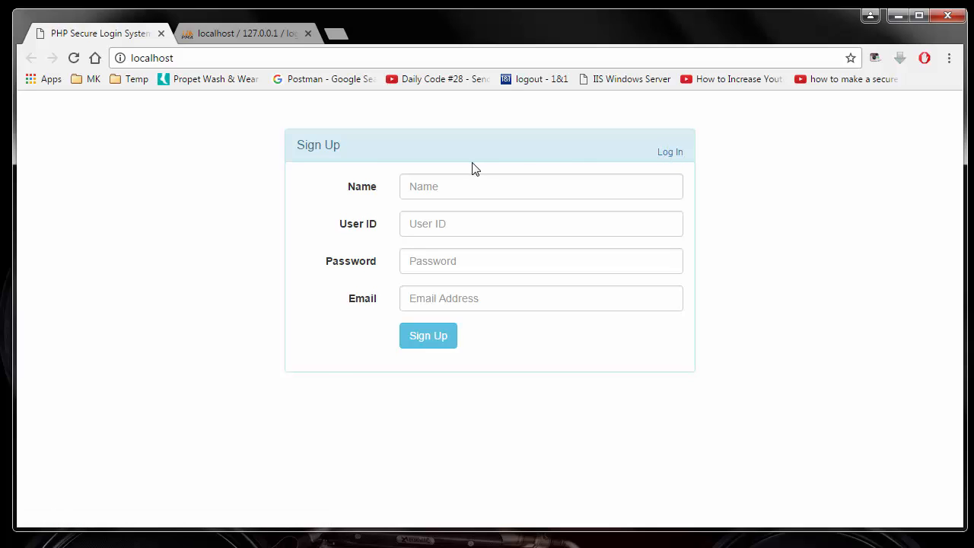
mouse_move(462, 159)
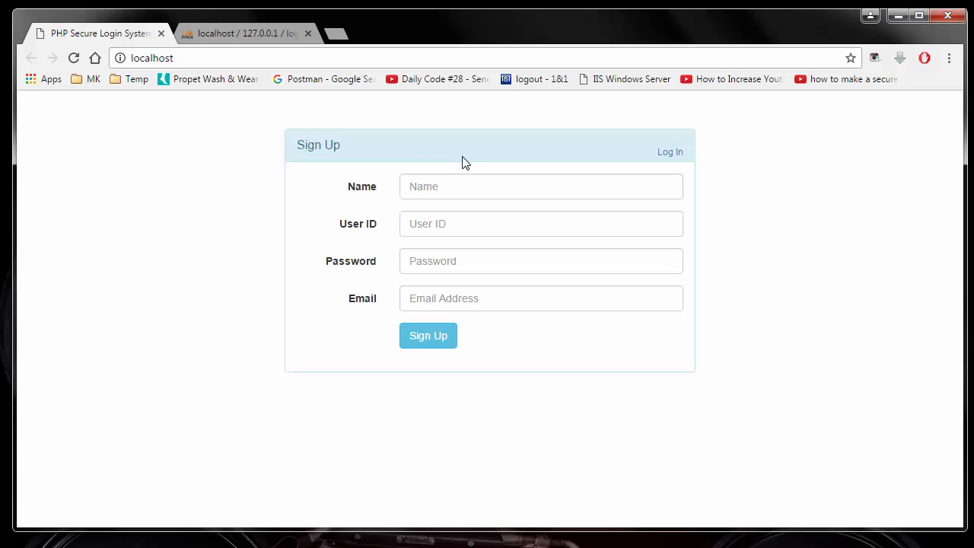
mouse_move(310, 165)
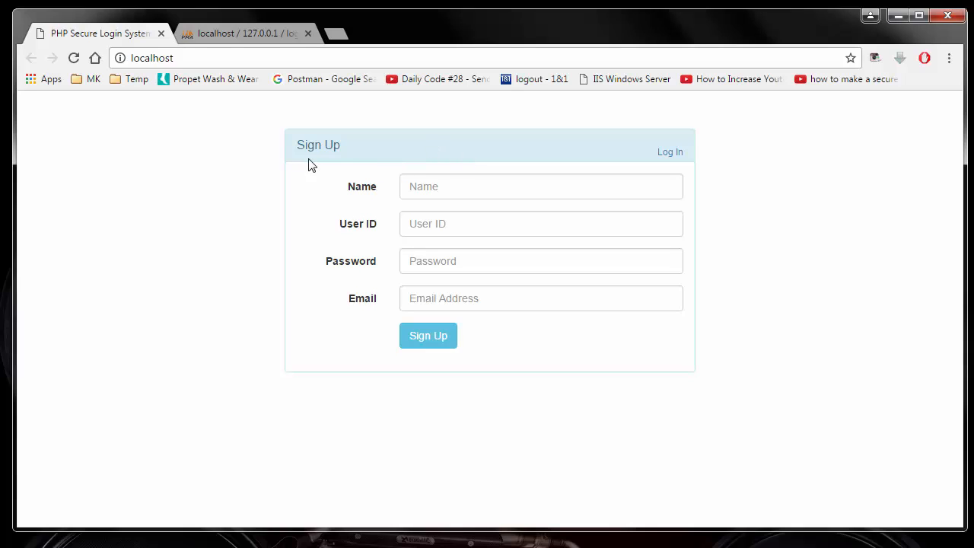
Step: Look through the app's sign-up, login and forgot-password forms, ending on sign-up
double_click(318, 144)
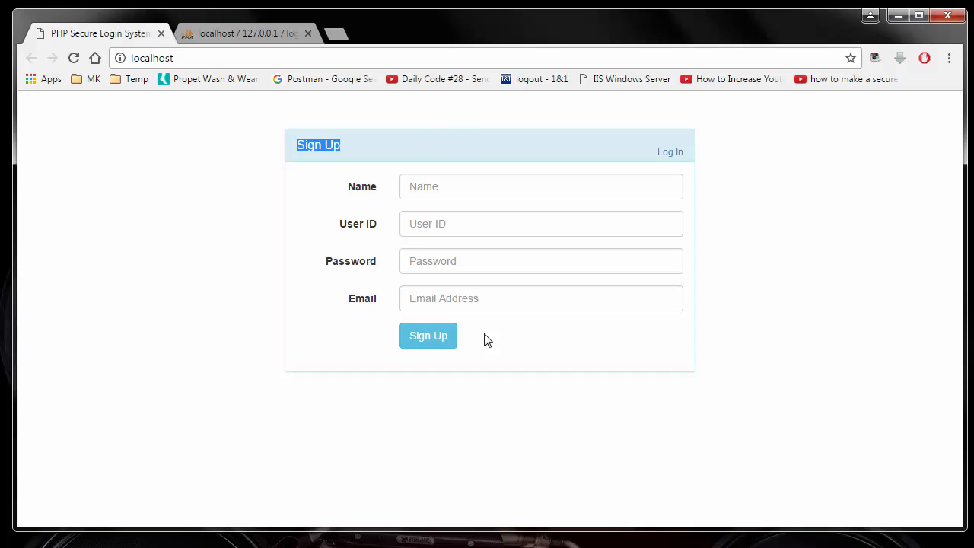
click(670, 152)
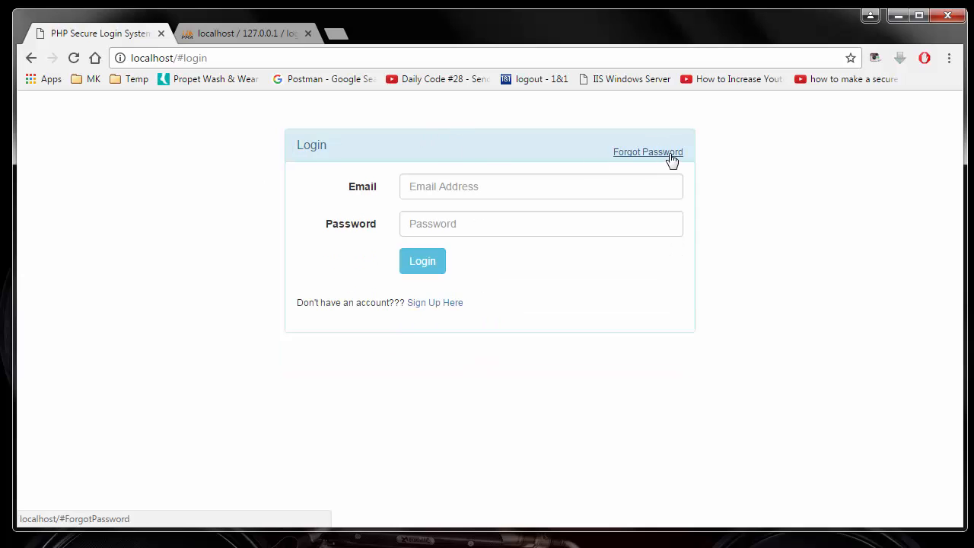
mouse_move(665, 137)
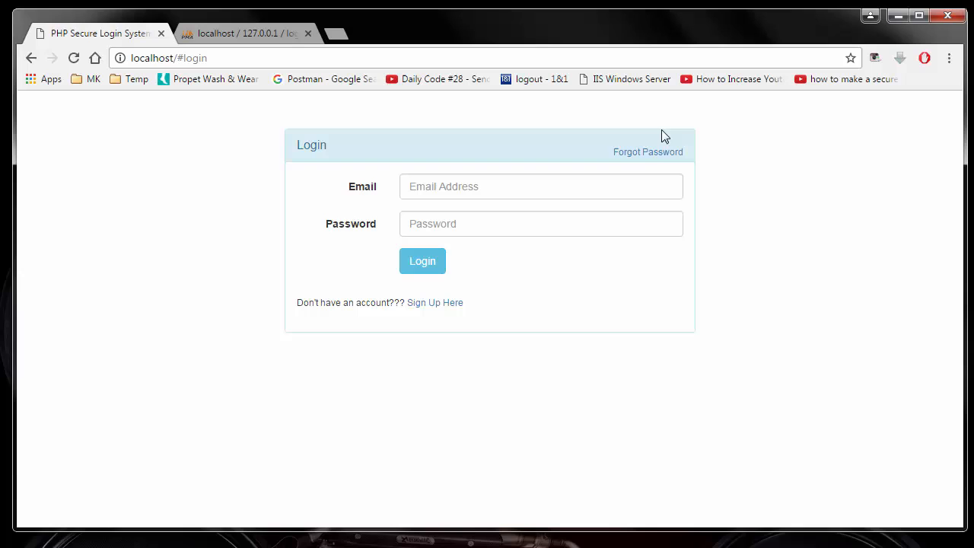
click(647, 151)
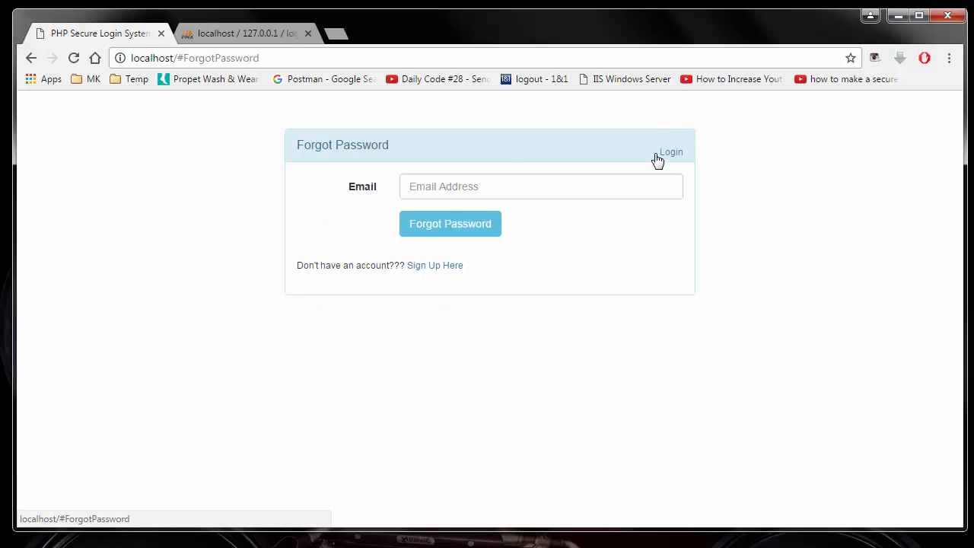
mouse_move(437, 266)
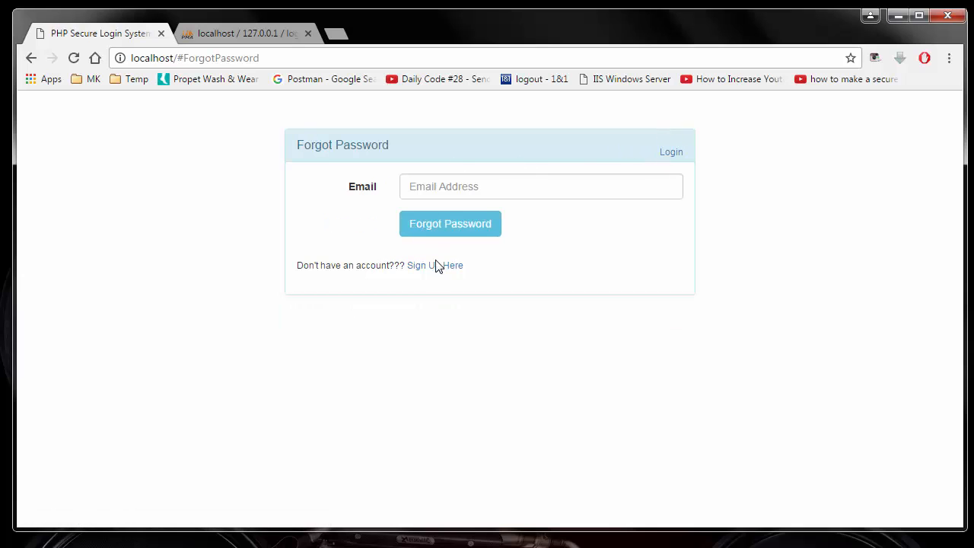
click(434, 265)
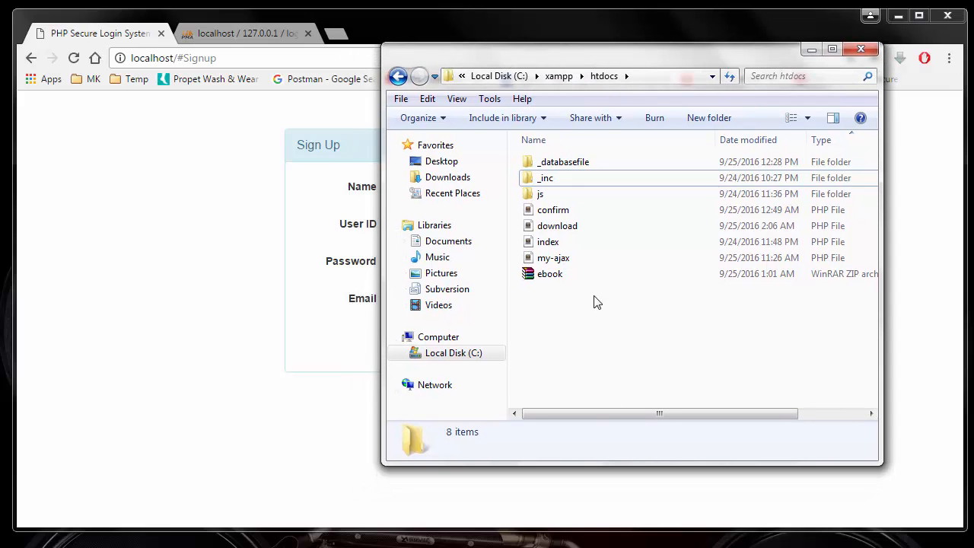
mouse_move(550, 273)
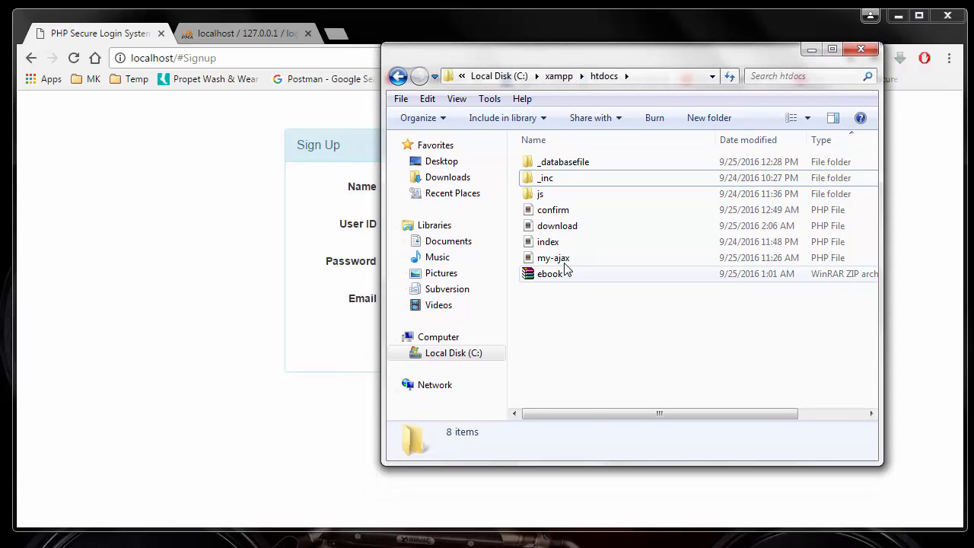
Step: In C:\xampp\htdocs, select my-ajax and _inc, then open the _databasefile folder
click(554, 258)
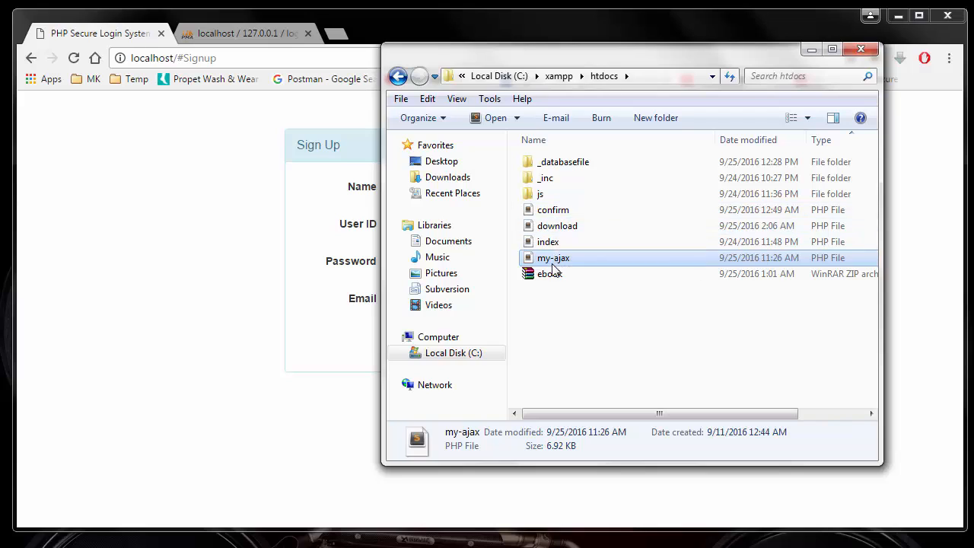
mouse_move(548, 223)
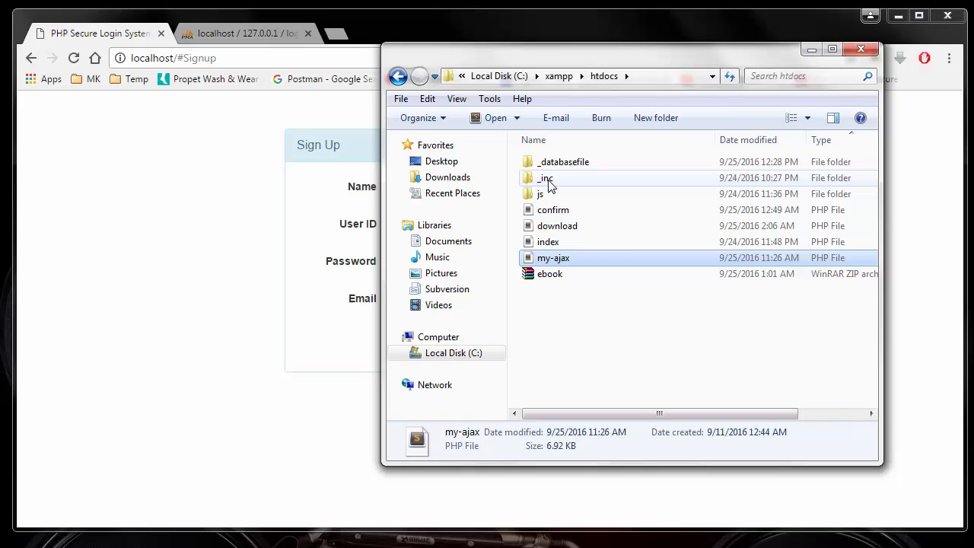
click(545, 178)
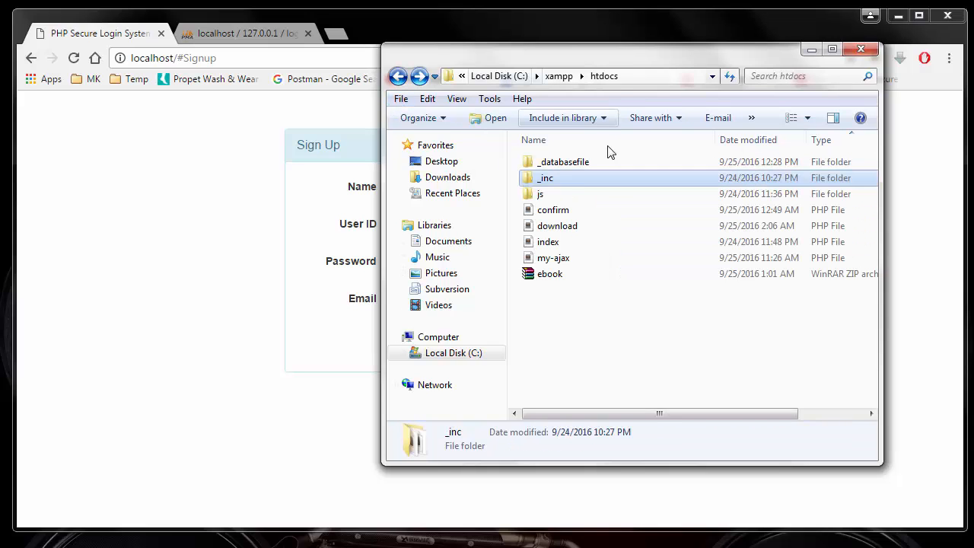
click(563, 161)
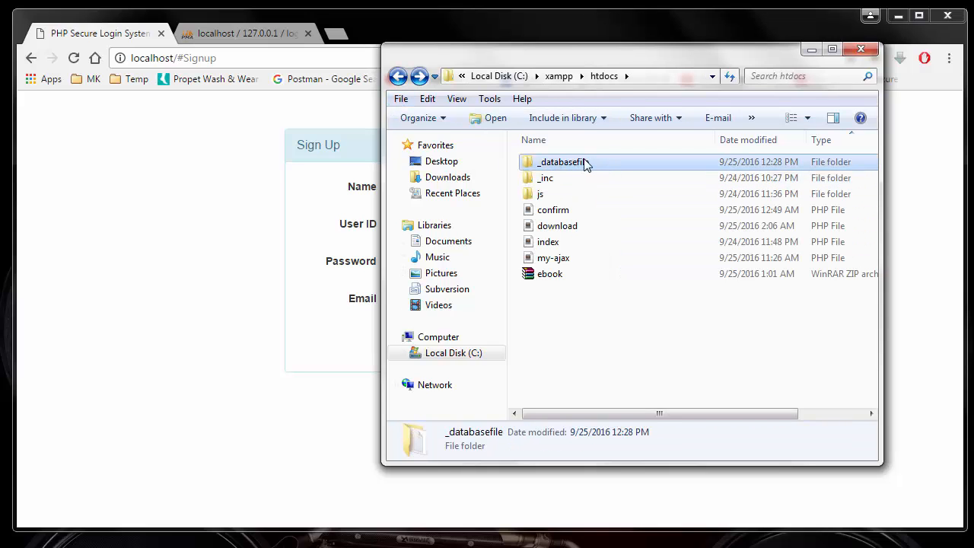
mouse_move(563, 161)
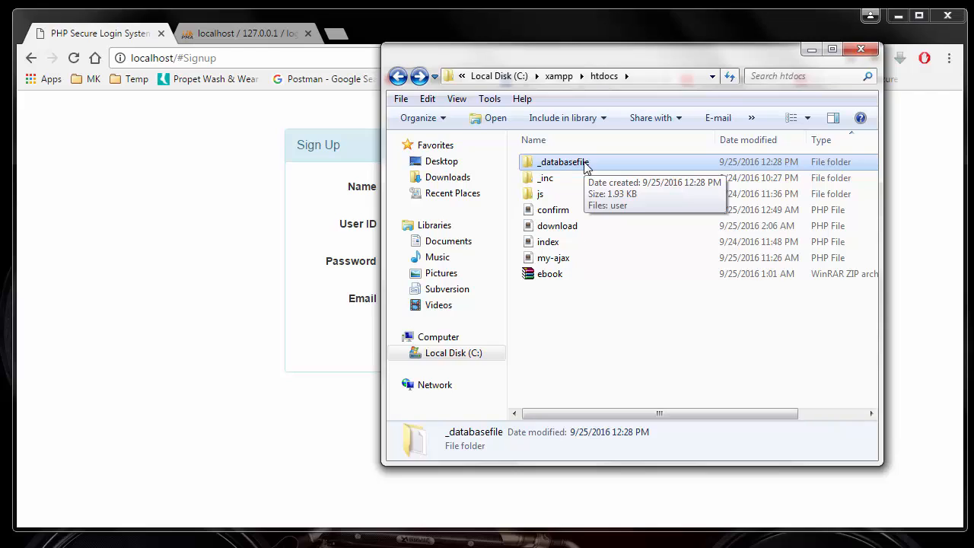
double_click(562, 162)
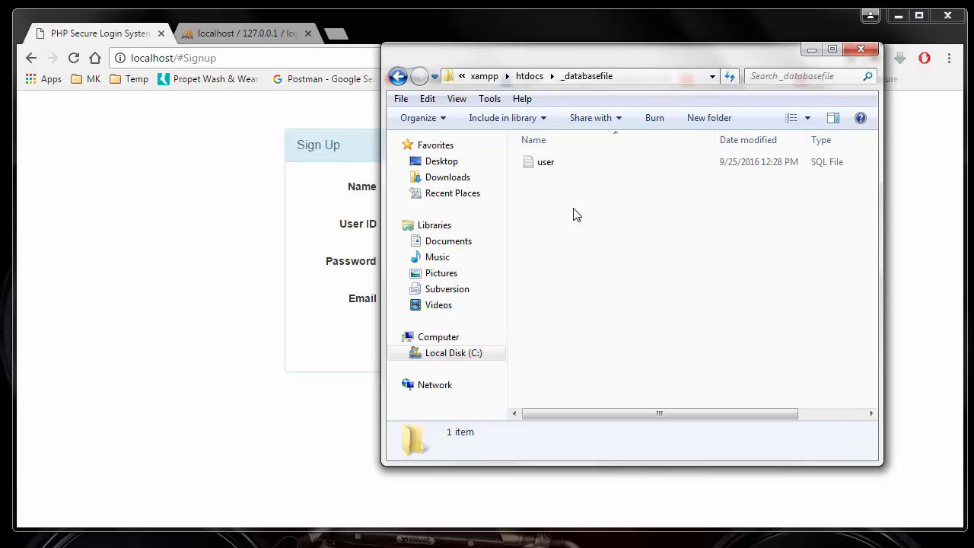
mouse_move(221, 246)
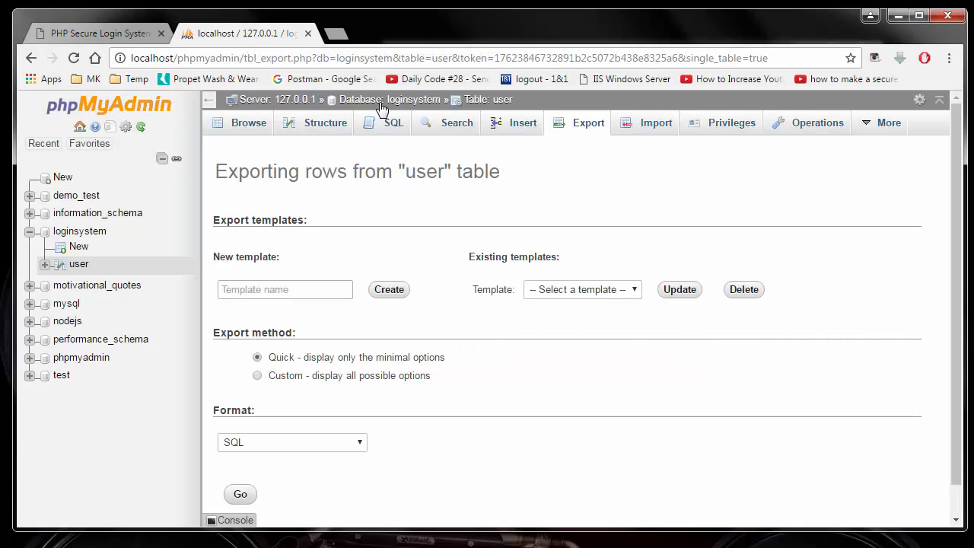
Step: Open the loginsystem database and view the user table's columns, rec_id through rec_dttm
click(413, 99)
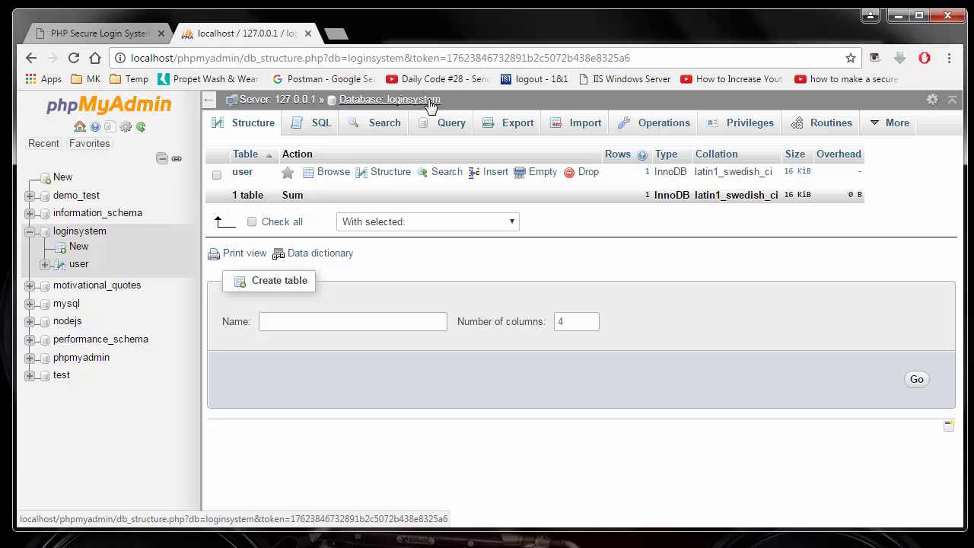
mouse_move(412, 111)
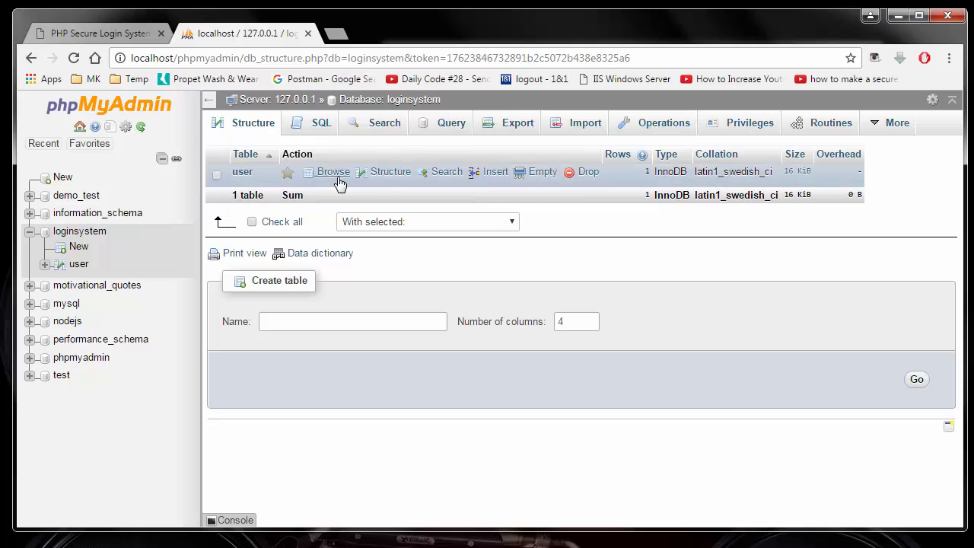
click(390, 171)
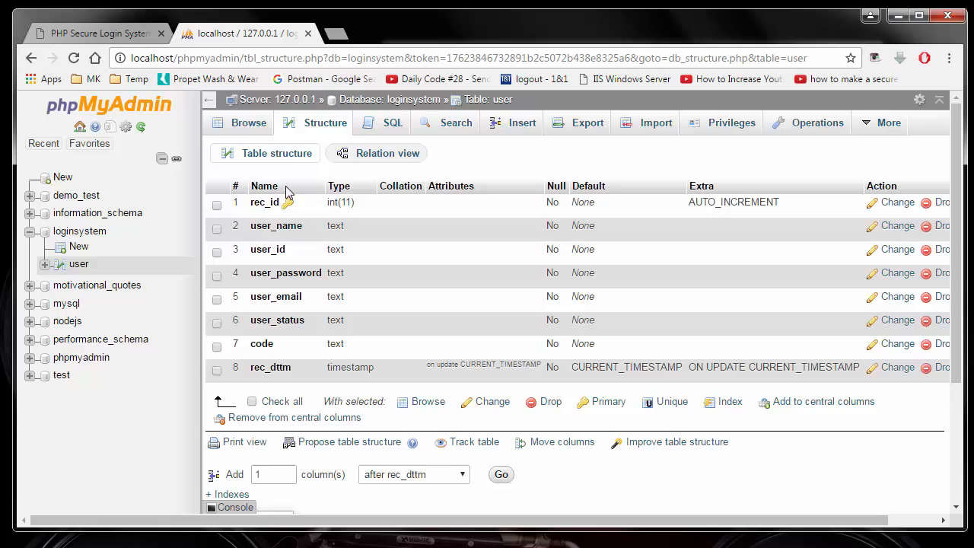
mouse_move(358, 105)
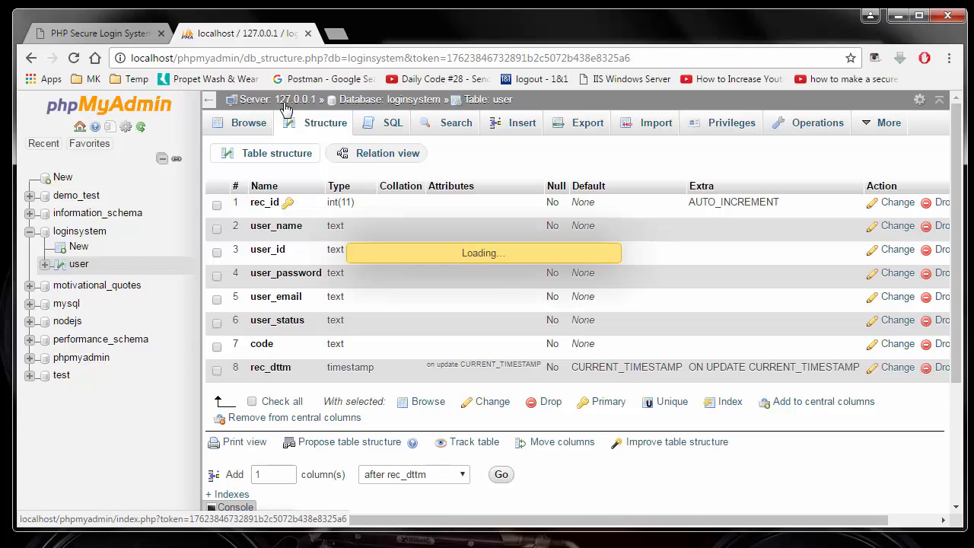
Step: Drop the loginsystem database from the server's Databases list, leaving eight databases
click(276, 99)
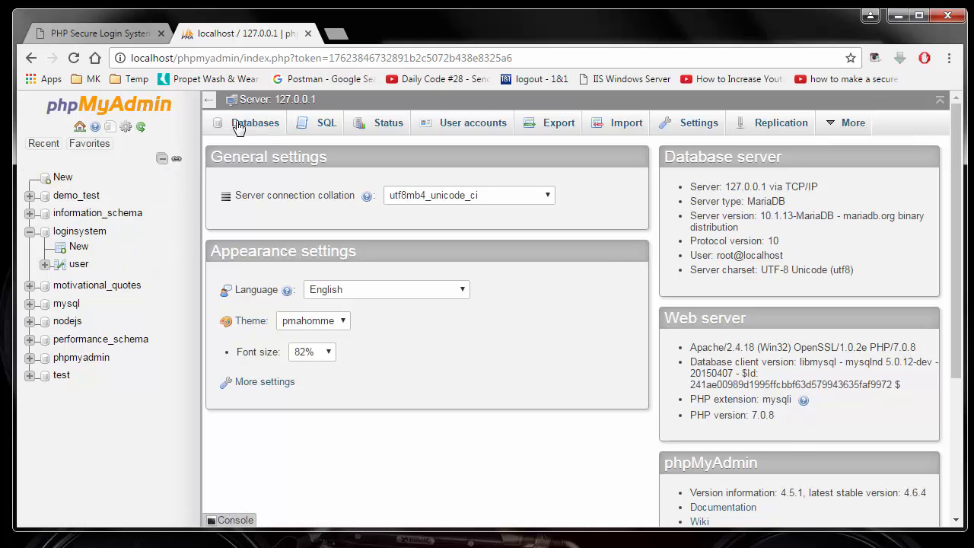
click(255, 122)
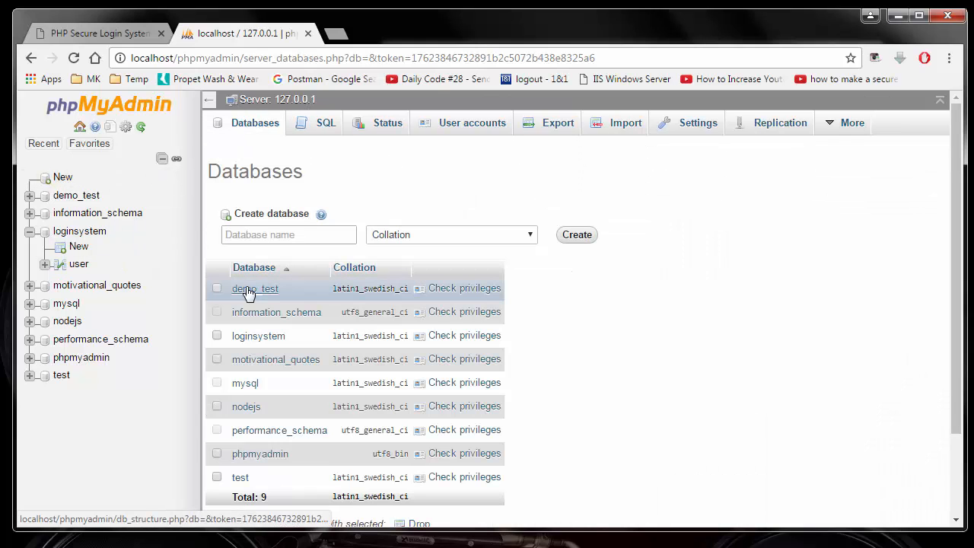
click(217, 317)
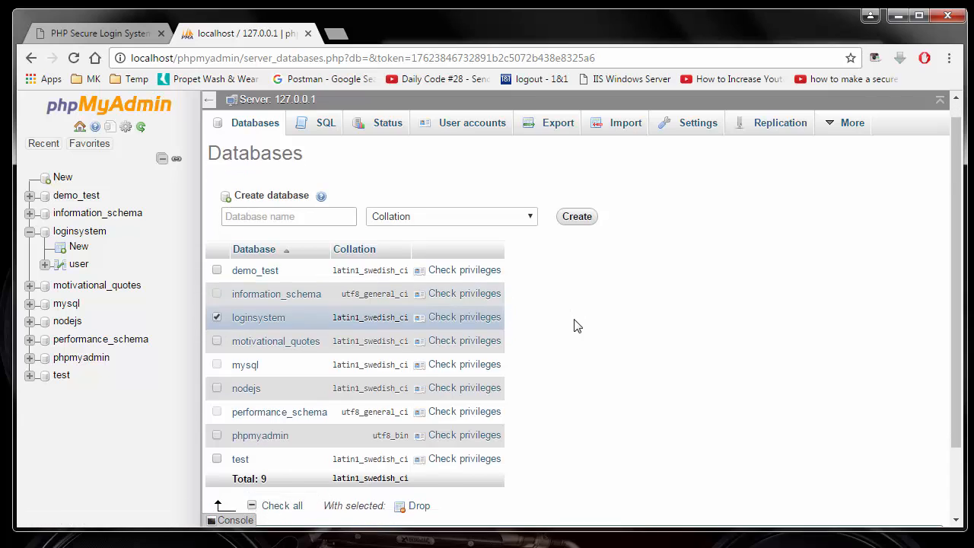
scroll(down, 3)
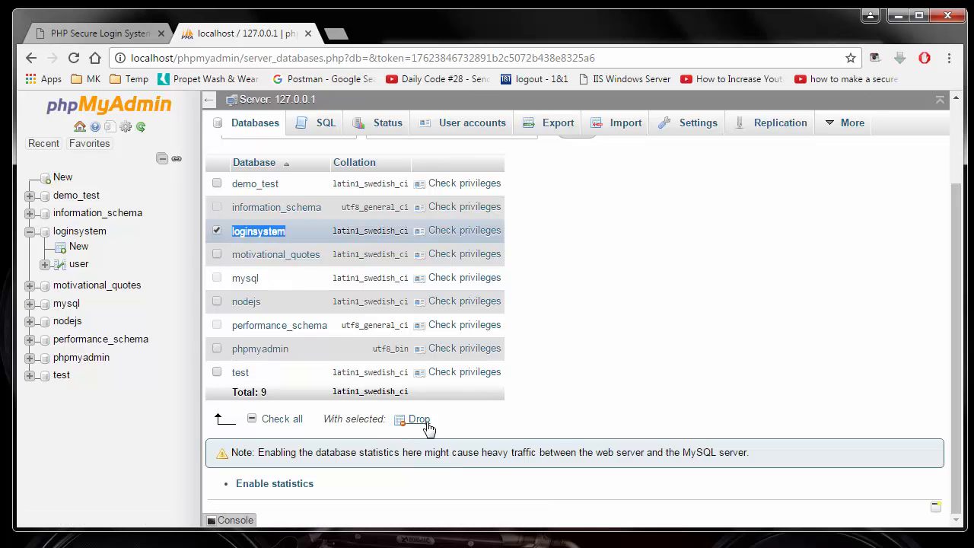
click(419, 418)
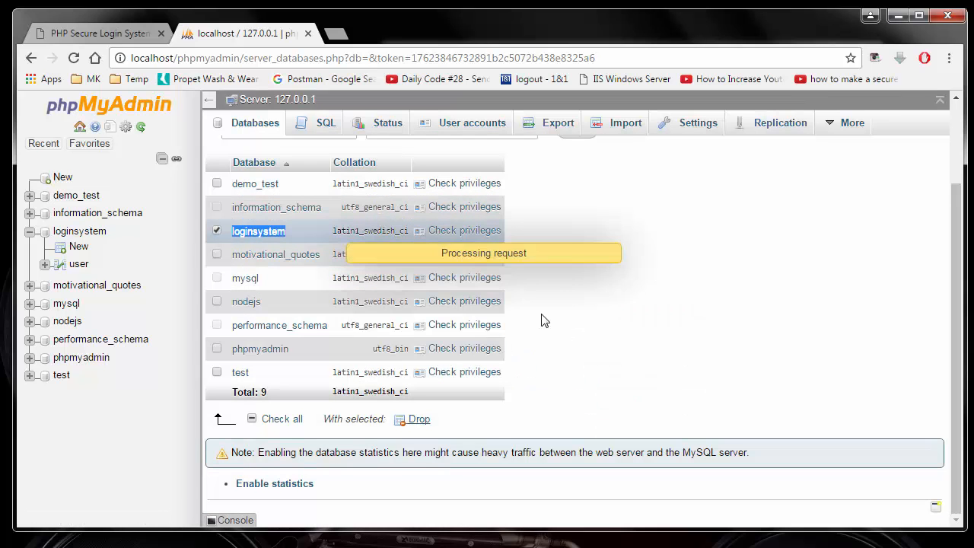
click(419, 419)
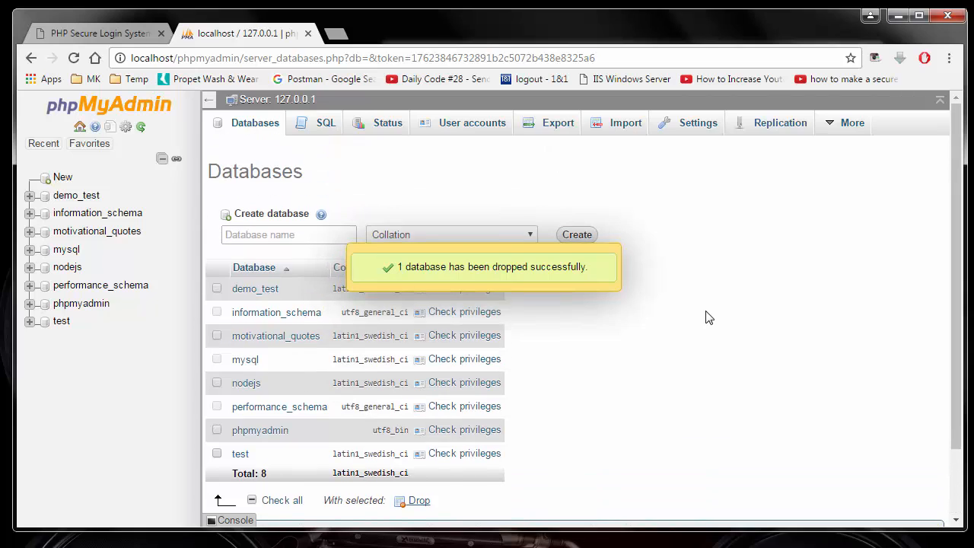
mouse_move(425, 187)
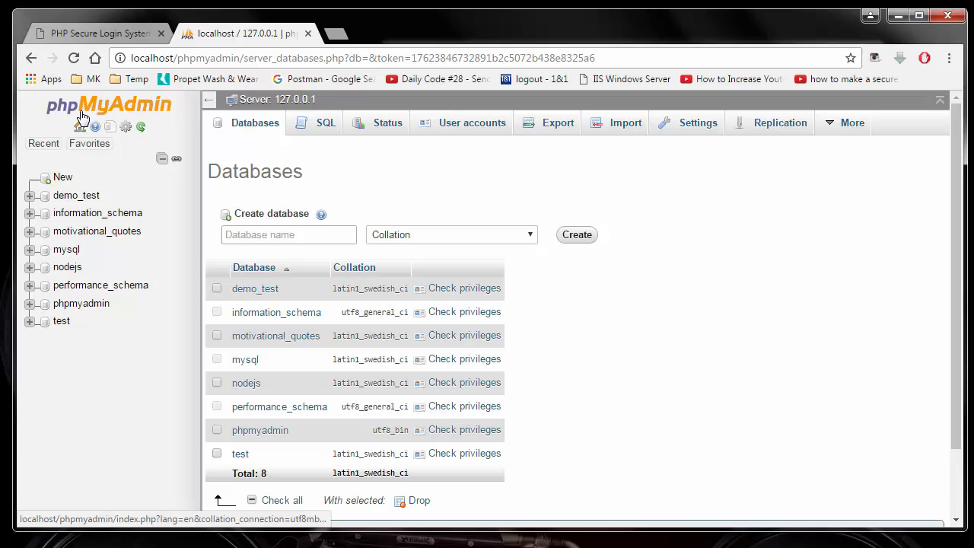
Step: Create a new empty loginsystem database and go to its Import page
text(loginsystem)
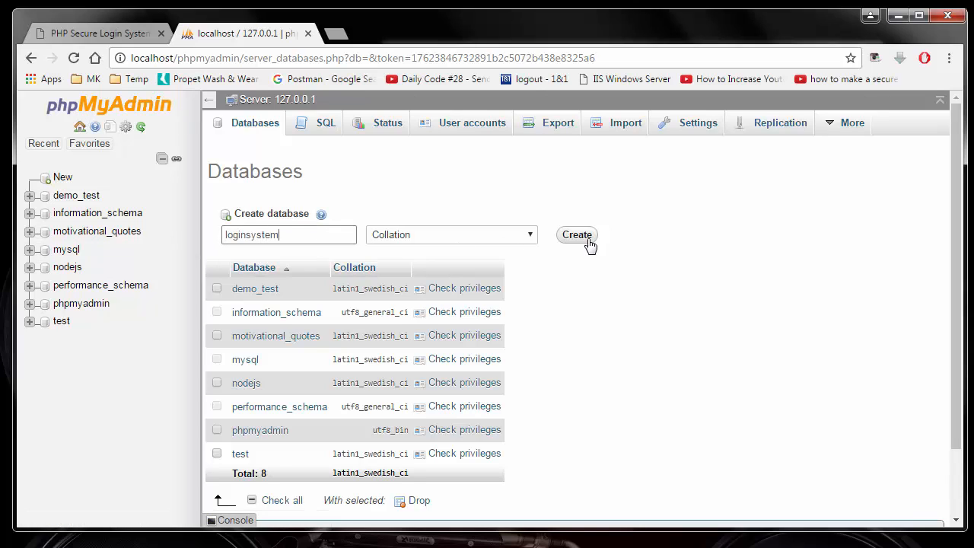
click(577, 235)
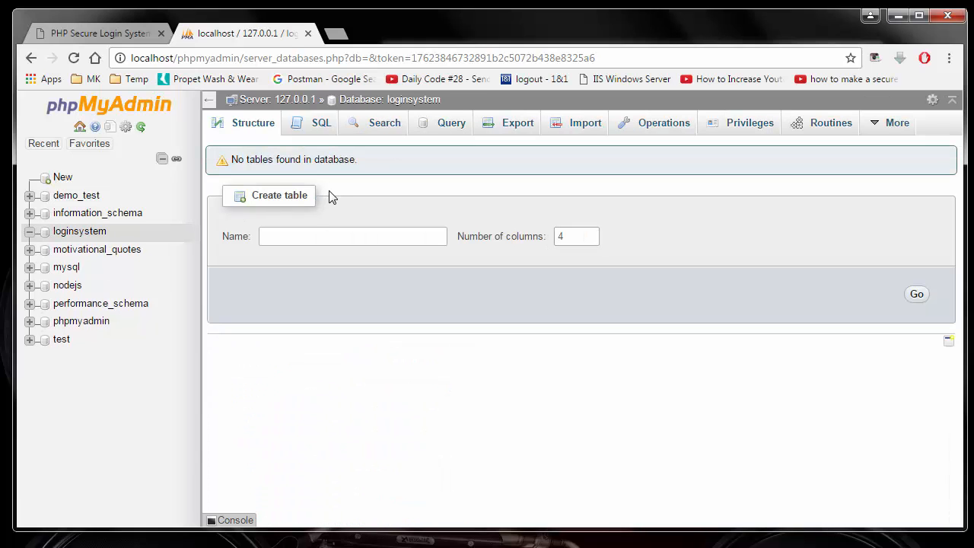
mouse_move(585, 123)
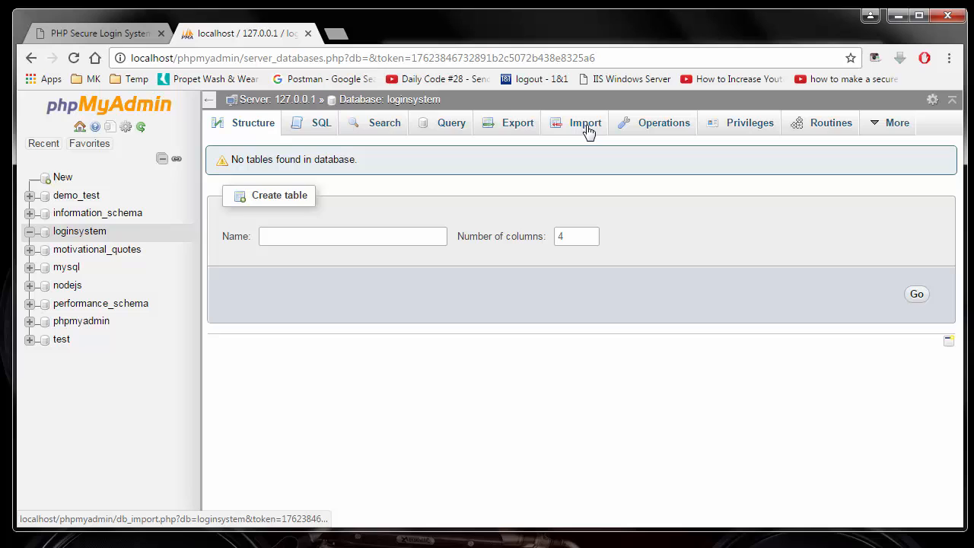
click(585, 122)
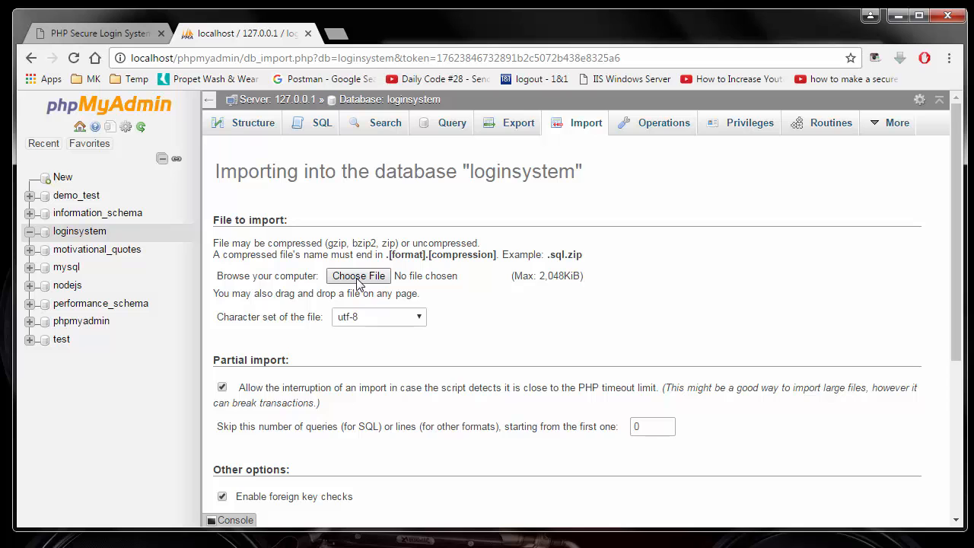
Step: Browse to C:\xampp\htdocs\_databasefile and select user.sql as the import file
click(359, 275)
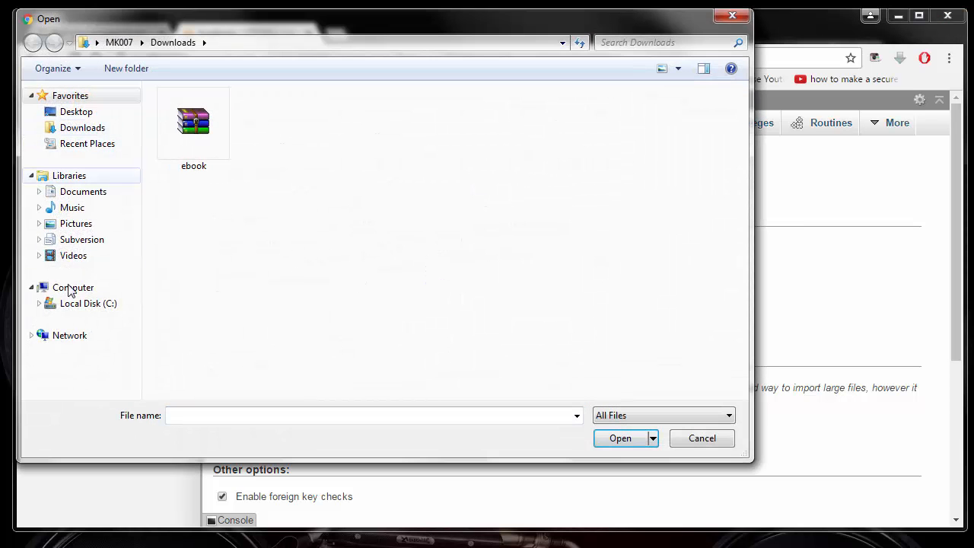
click(87, 303)
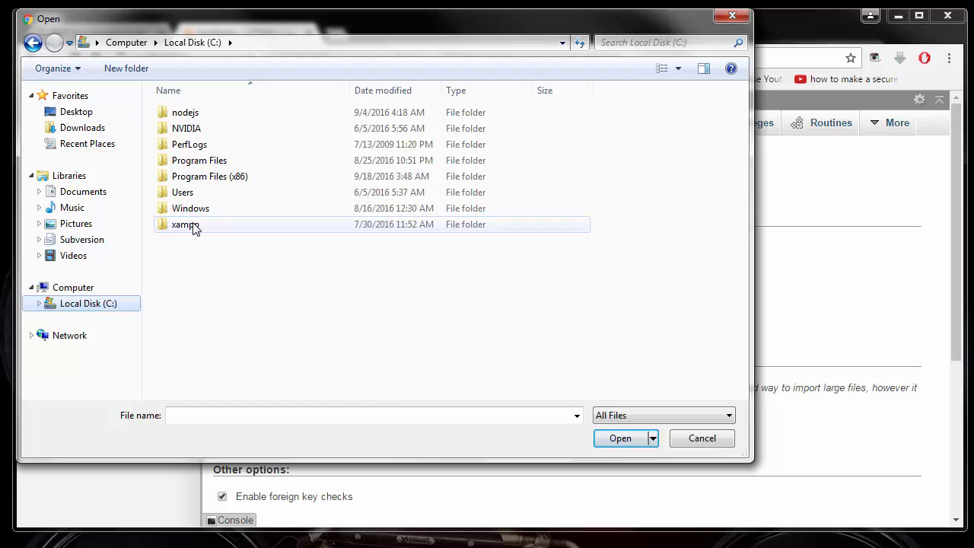
double_click(185, 224)
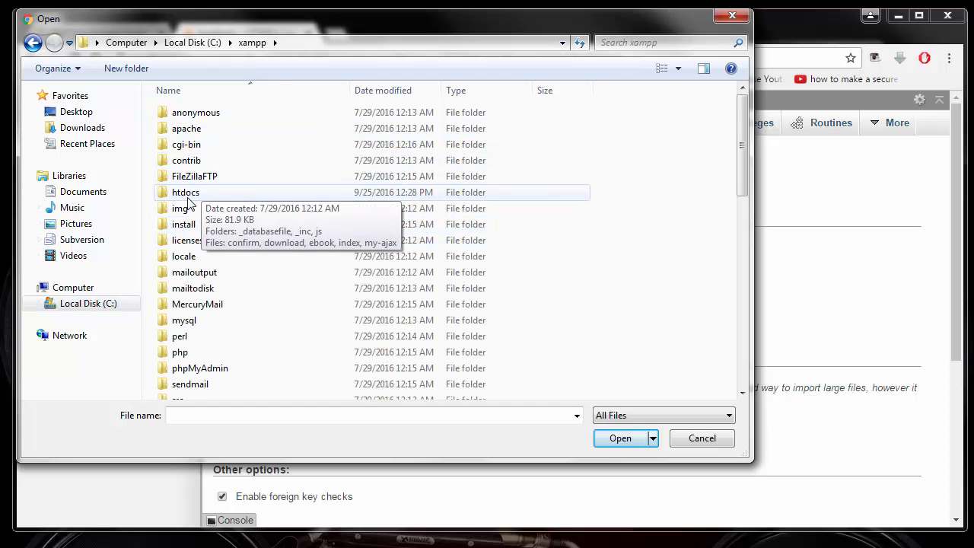
double_click(186, 192)
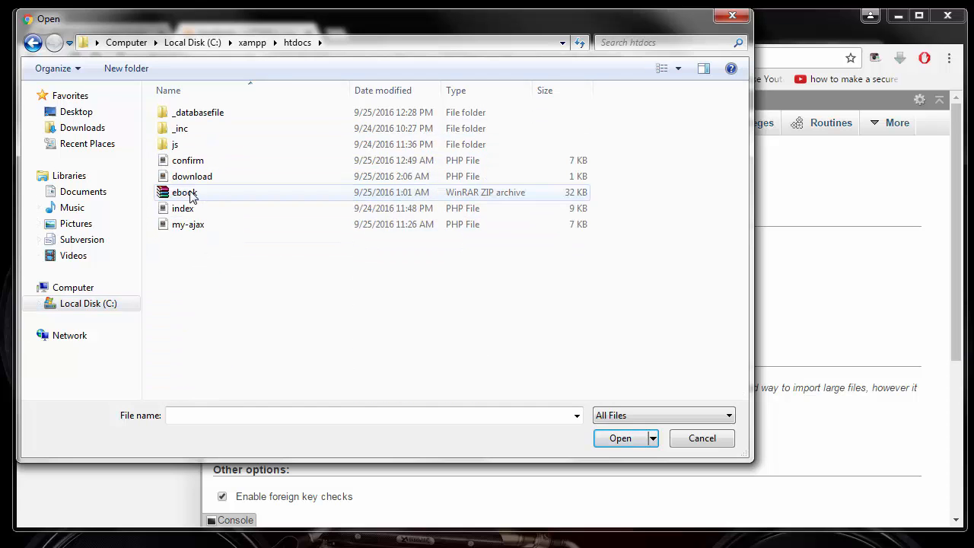
double_click(197, 112)
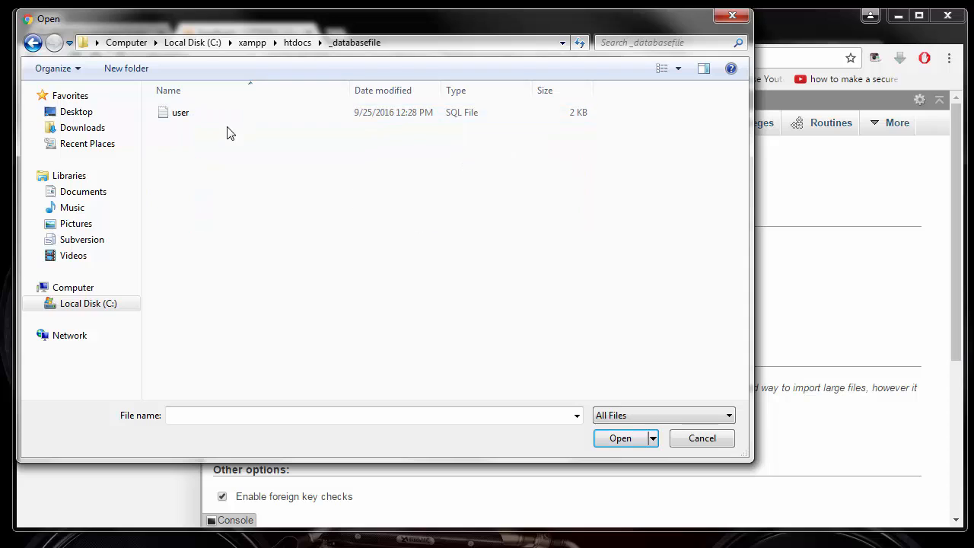
click(181, 112)
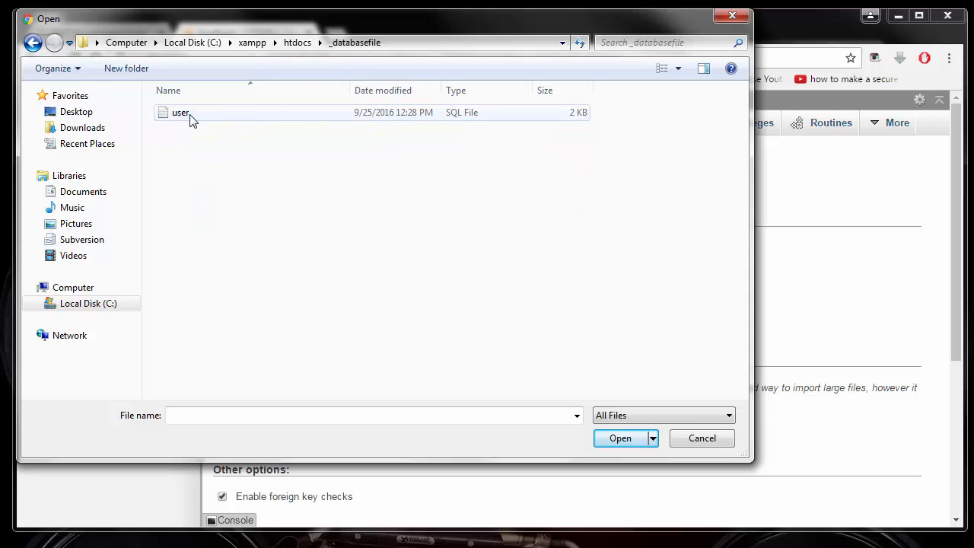
click(181, 112)
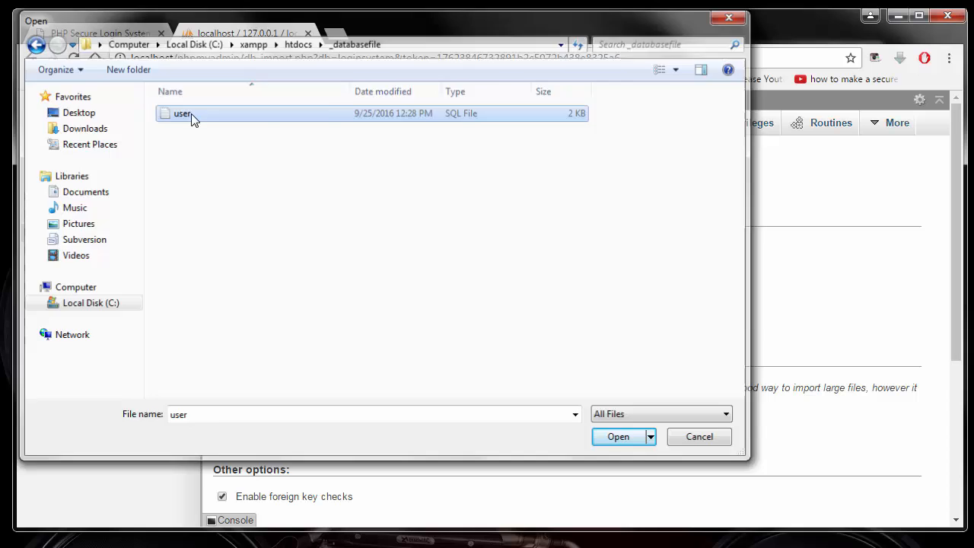
Step: Run the user.sql import into loginsystem and view its tables, now listing user
click(618, 436)
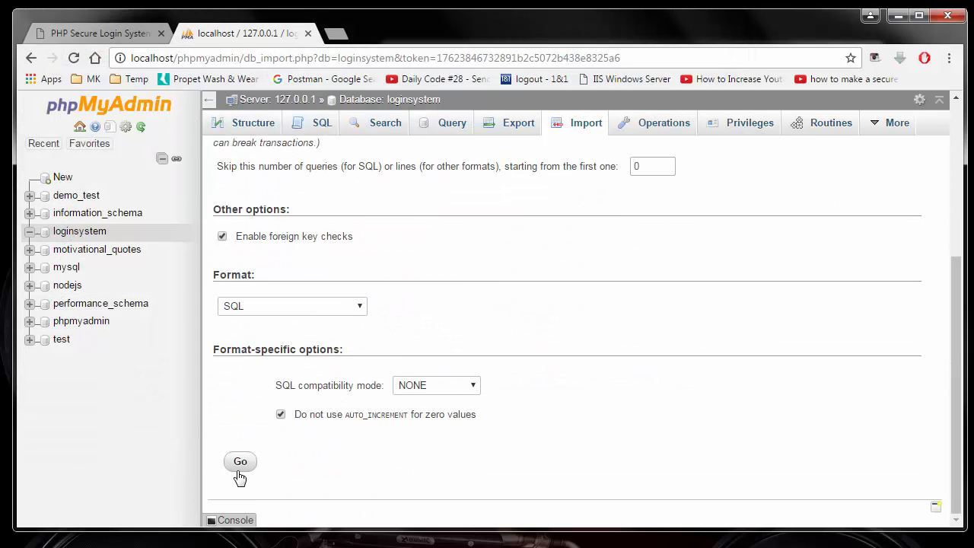
click(240, 461)
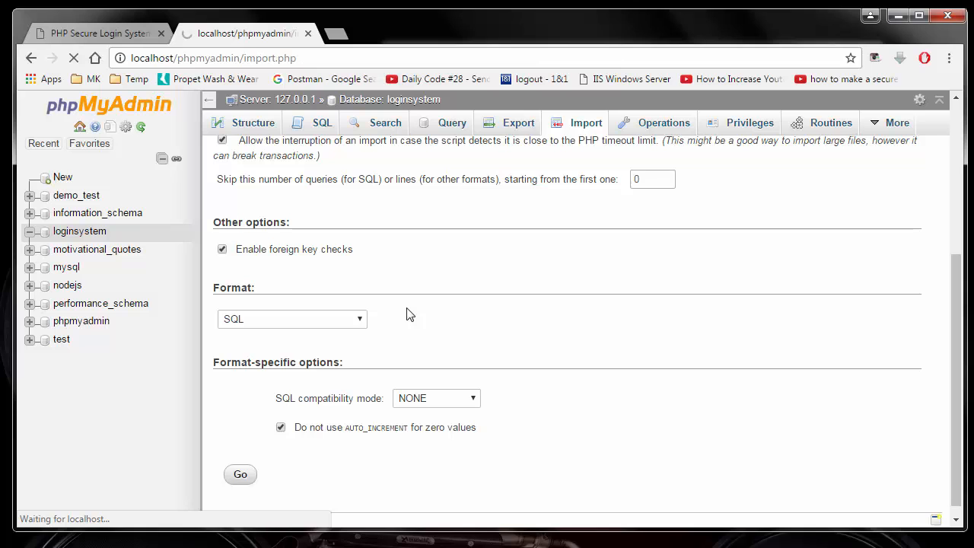
click(240, 474)
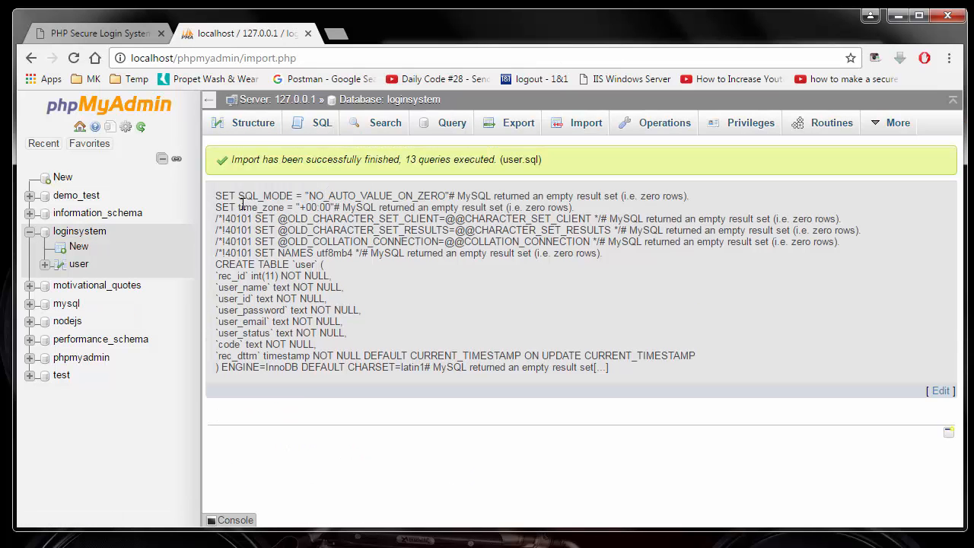
mouse_move(389, 99)
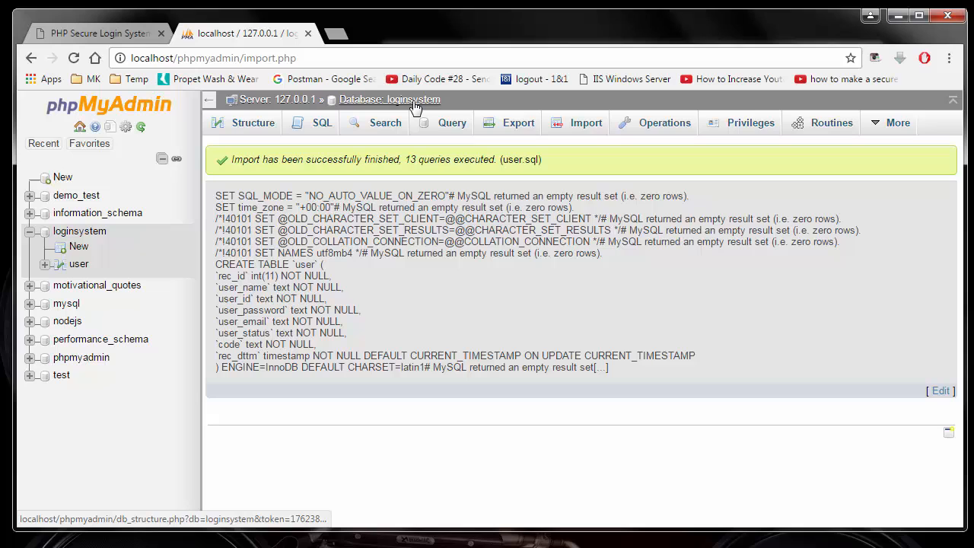
click(389, 99)
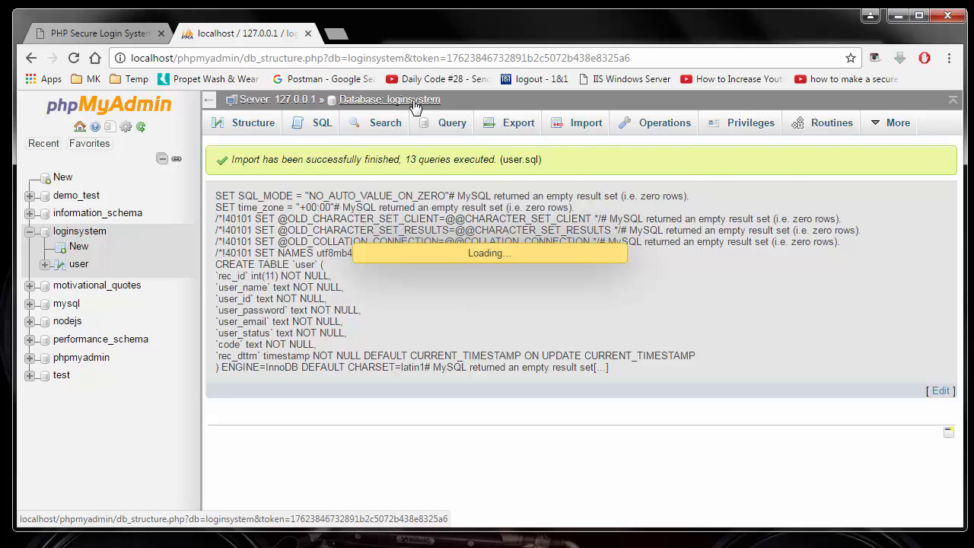
click(253, 123)
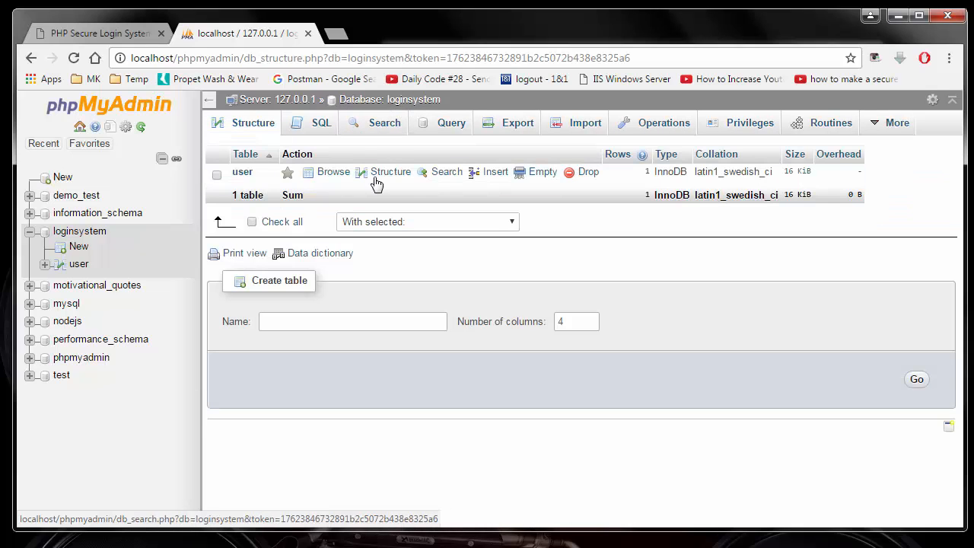
click(95, 32)
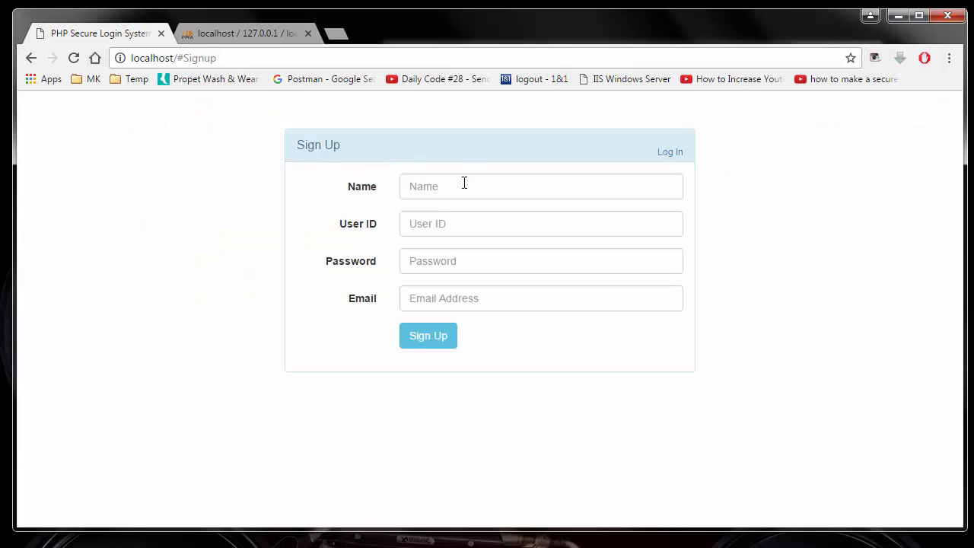
click(541, 186)
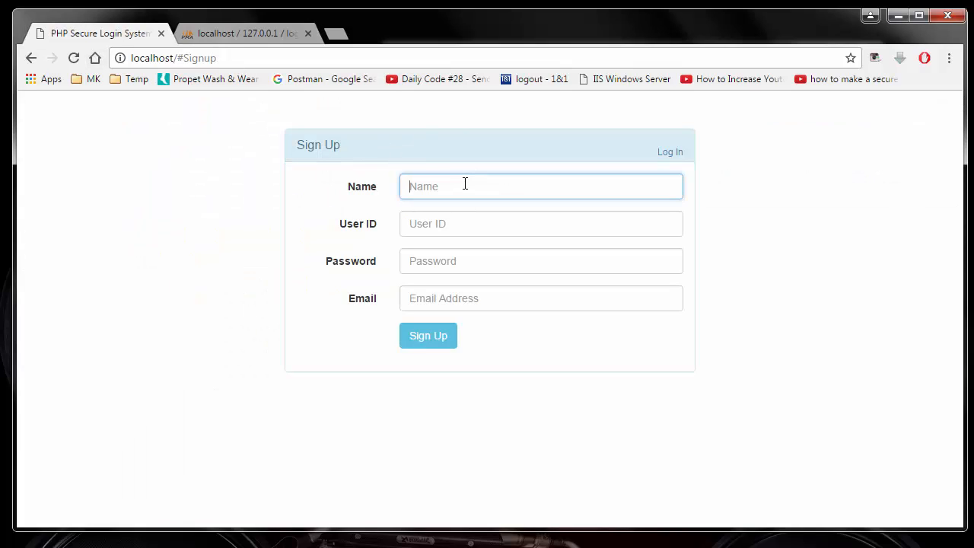
text(C)
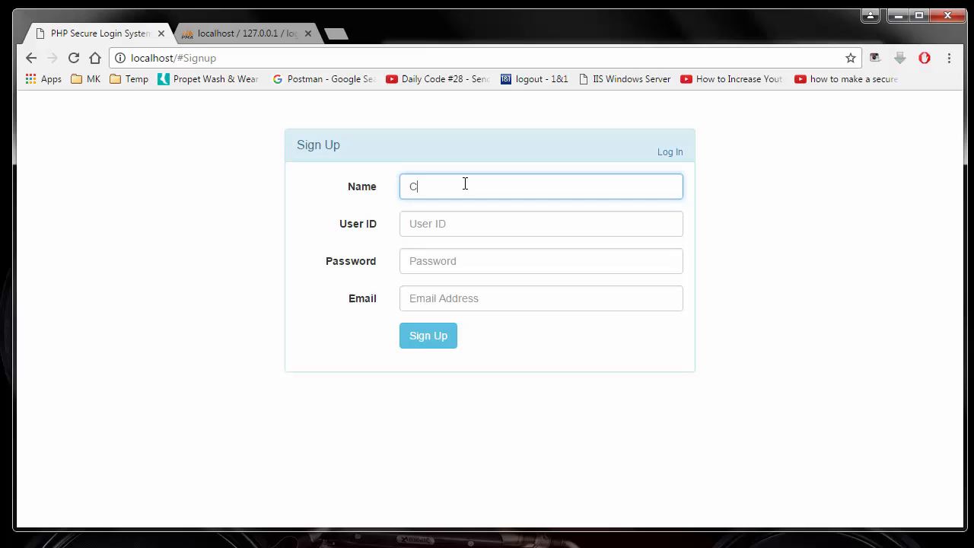
text(ode Wi)
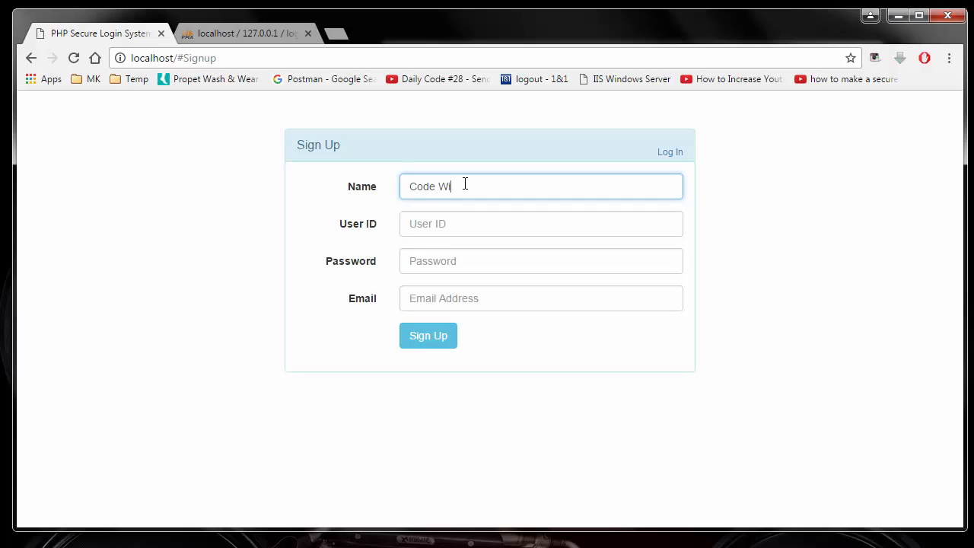
text(th)
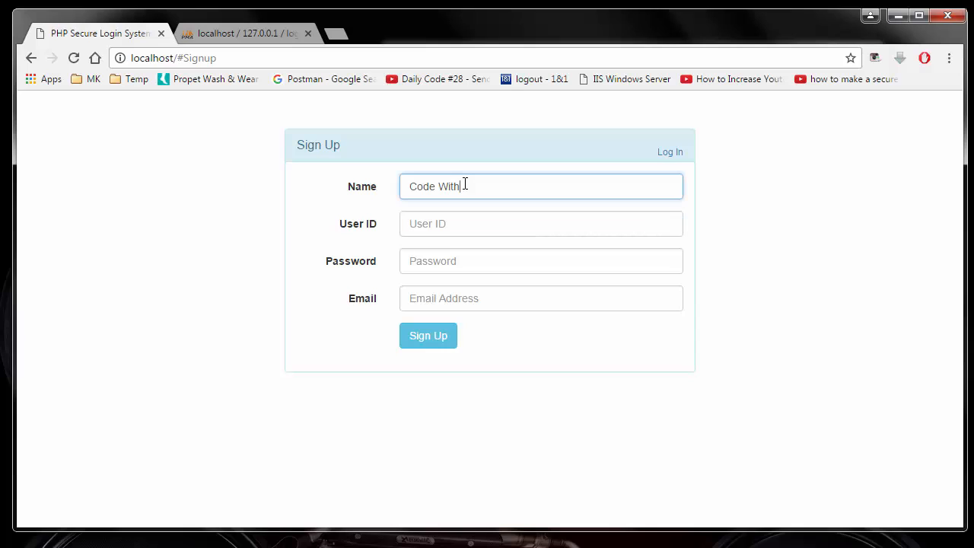
text(Mark)
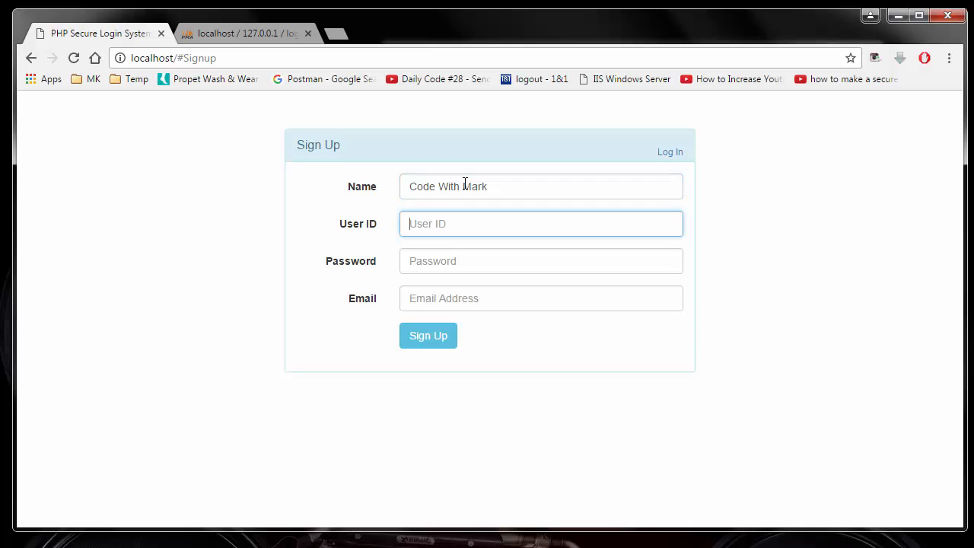
text(mark2)
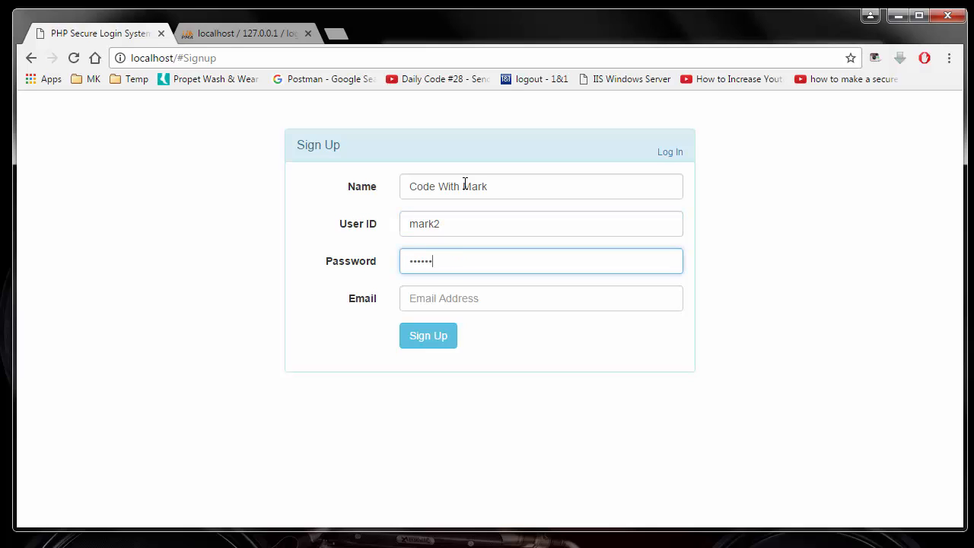
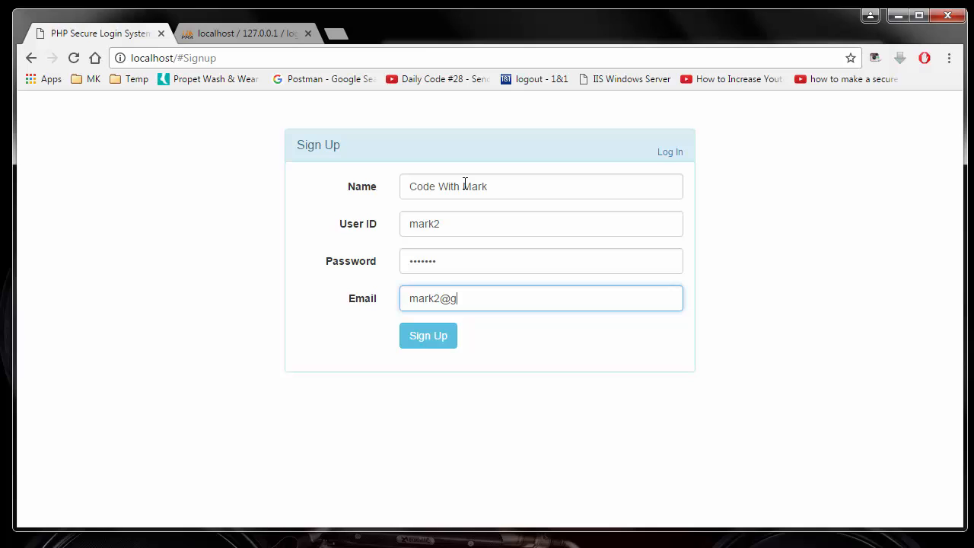
click(427, 335)
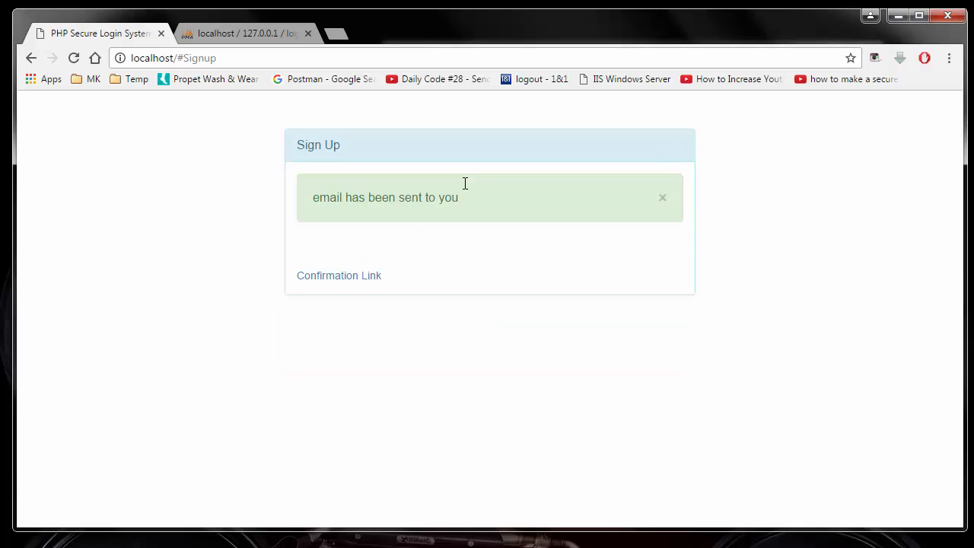
mouse_move(450, 199)
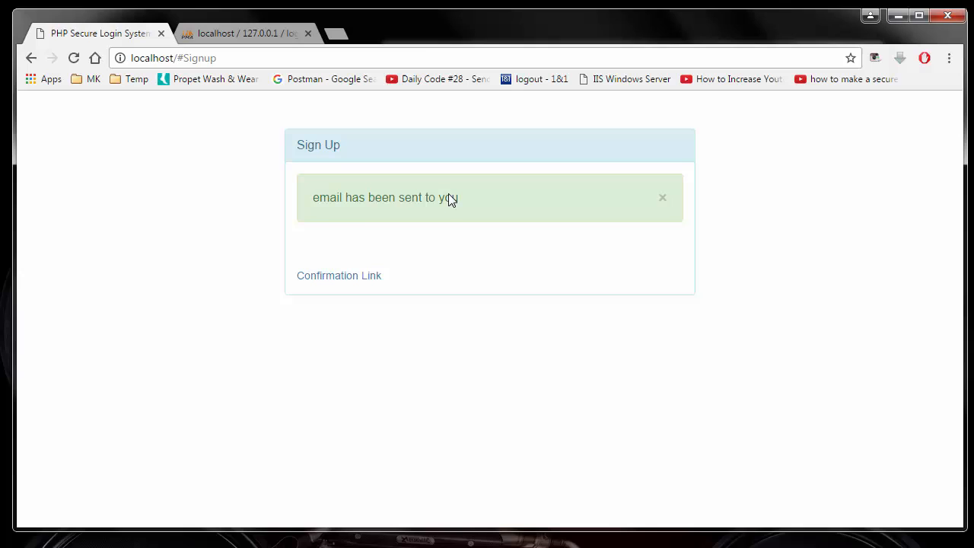
mouse_move(154, 192)
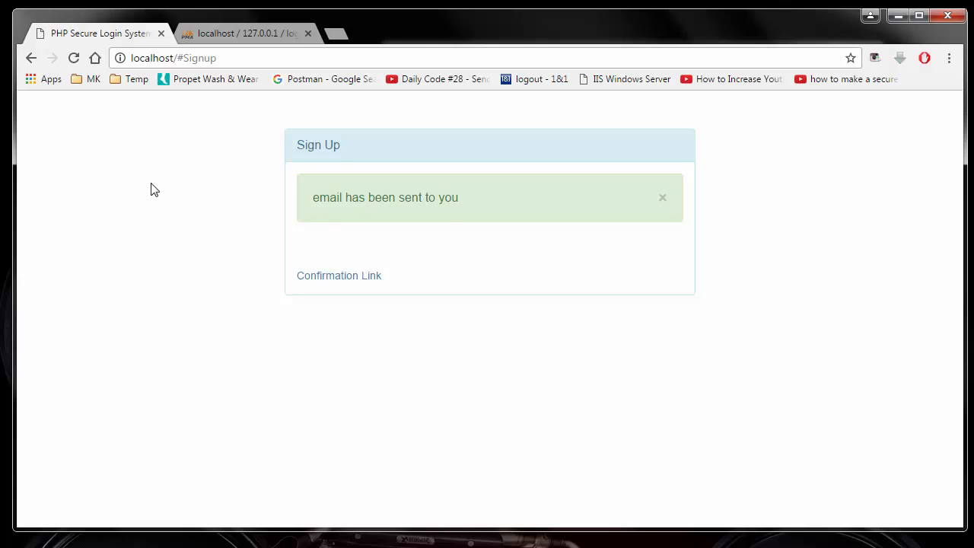
mouse_move(153, 204)
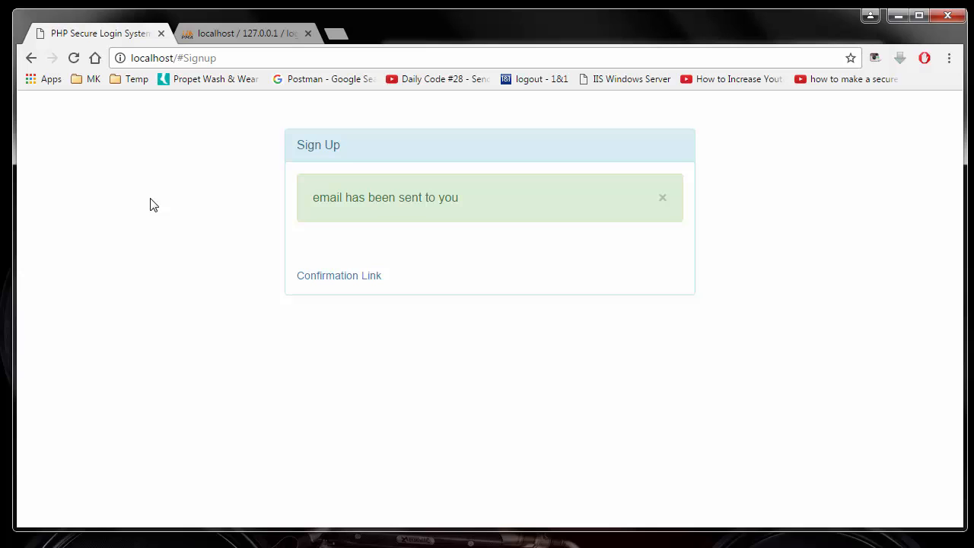
mouse_move(370, 262)
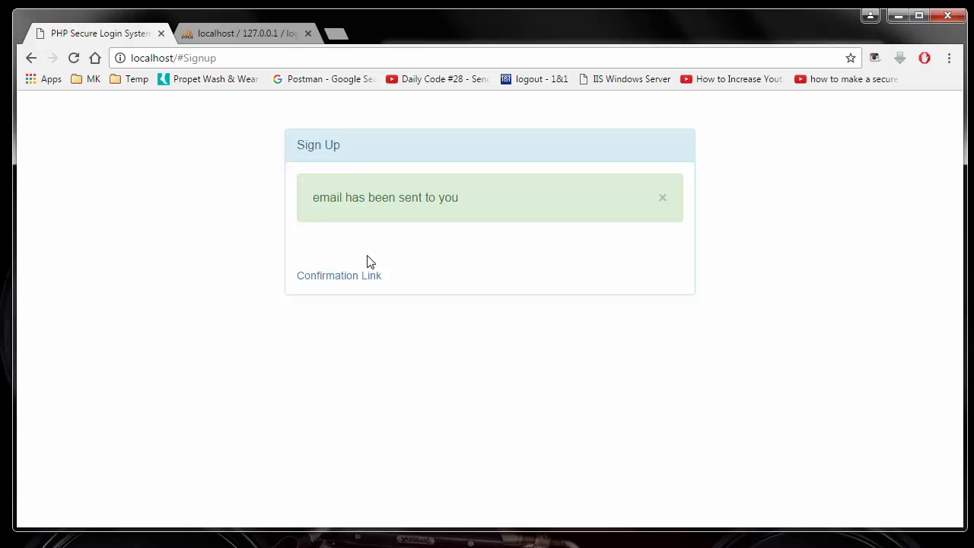
click(339, 274)
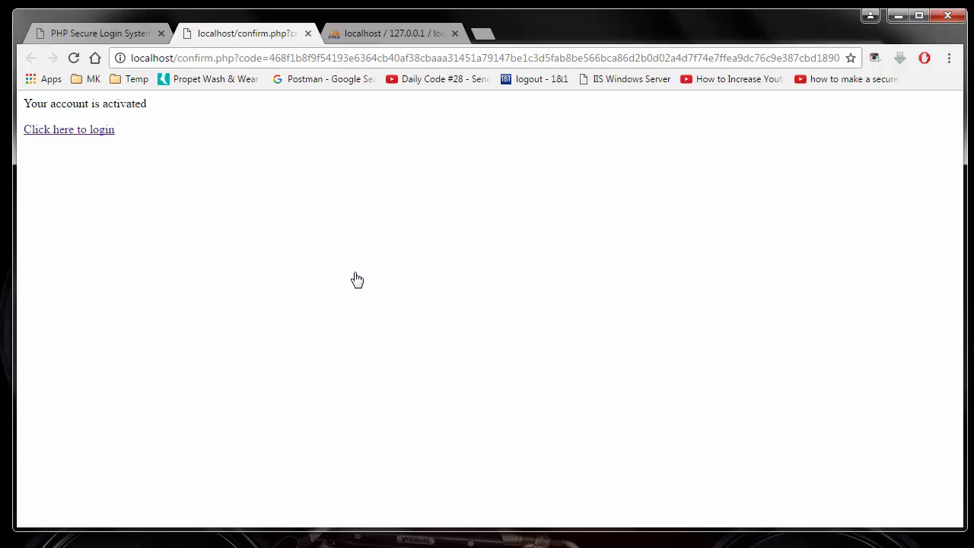
mouse_move(69, 129)
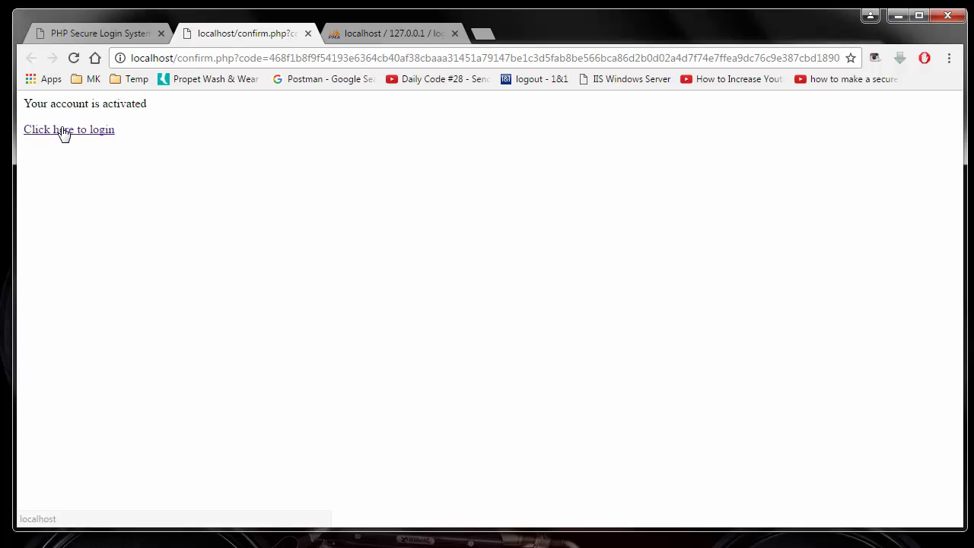
click(69, 129)
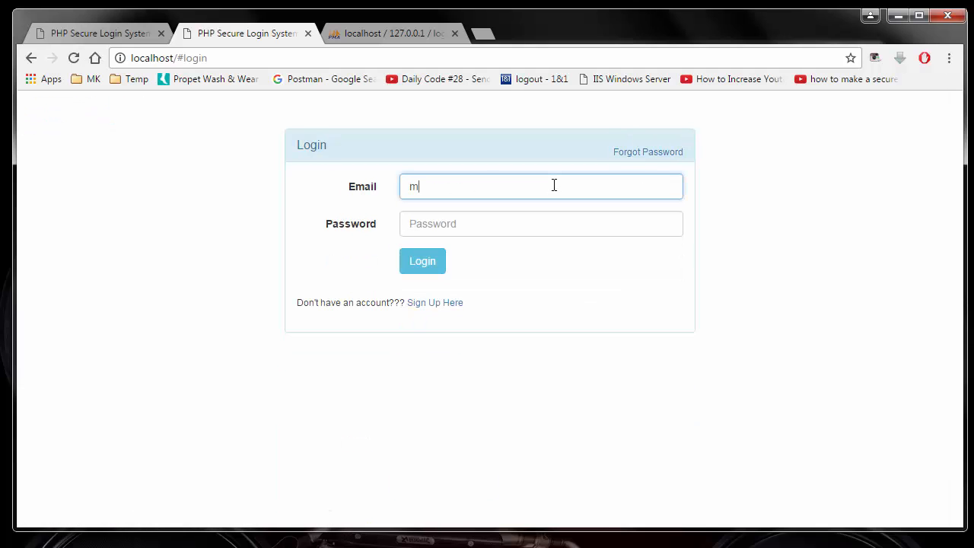
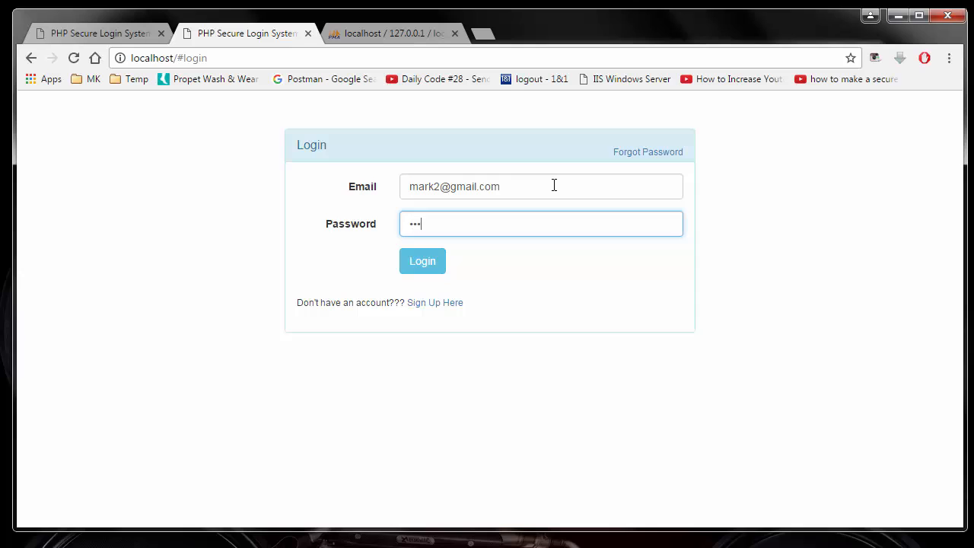
Step: Log in as mark2 to the Download Page, then delete the PHPSESSID cookie
click(422, 260)
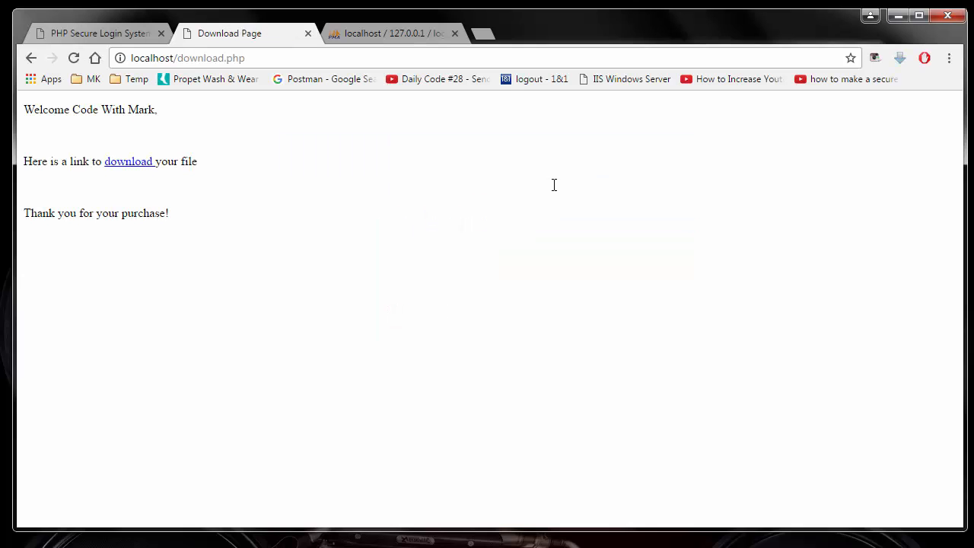
mouse_move(185, 163)
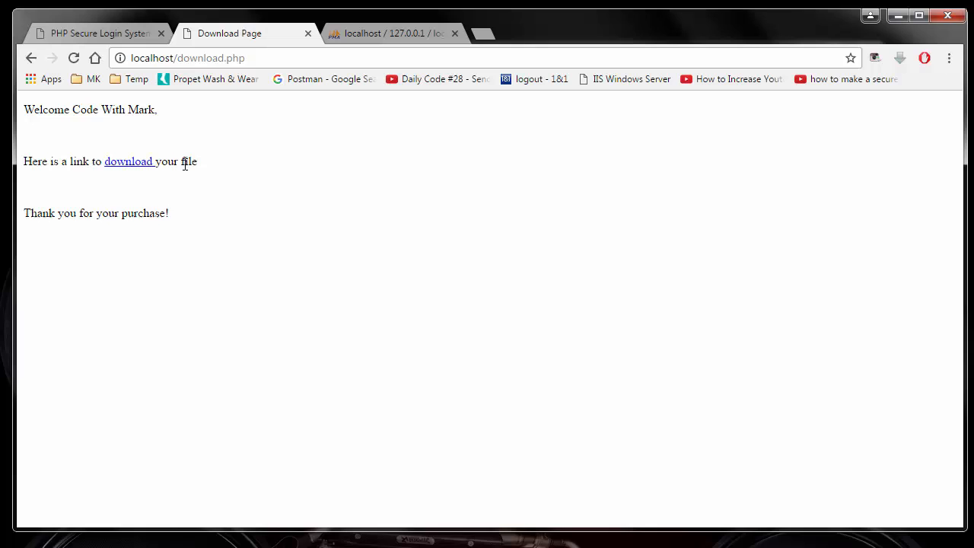
mouse_move(900, 128)
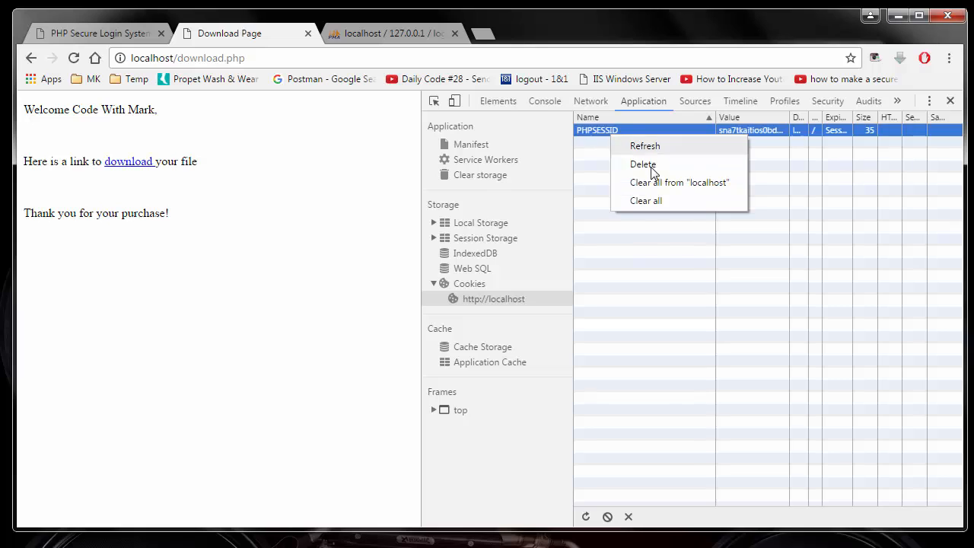
click(643, 165)
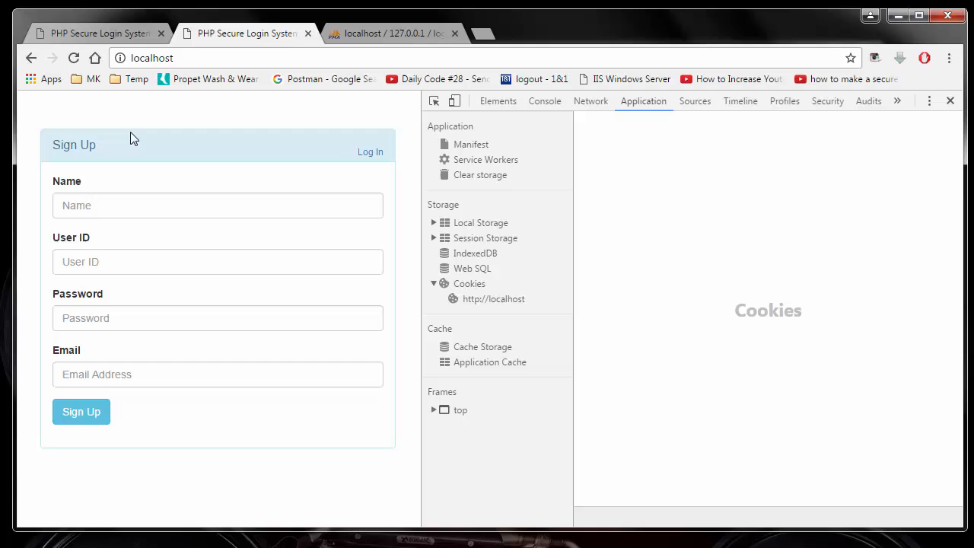
click(950, 100)
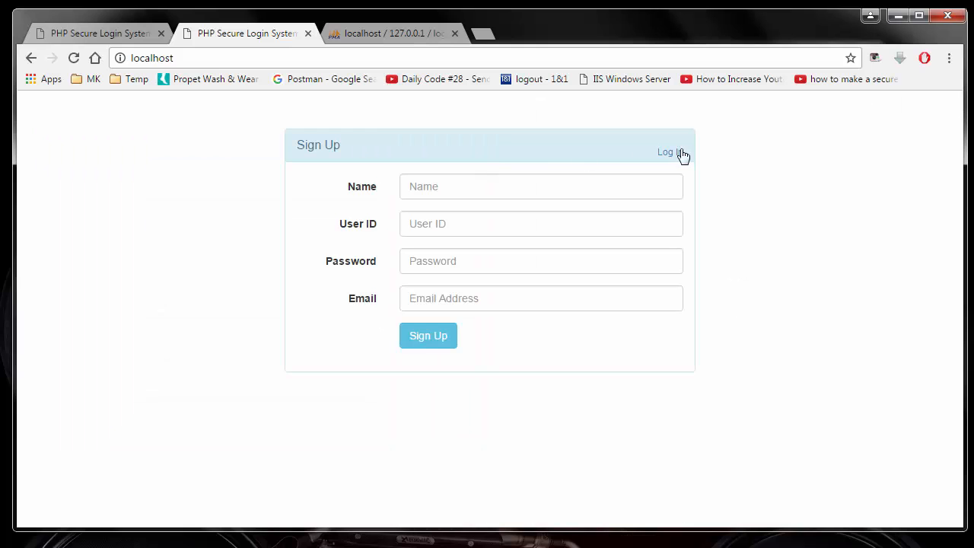
click(667, 151)
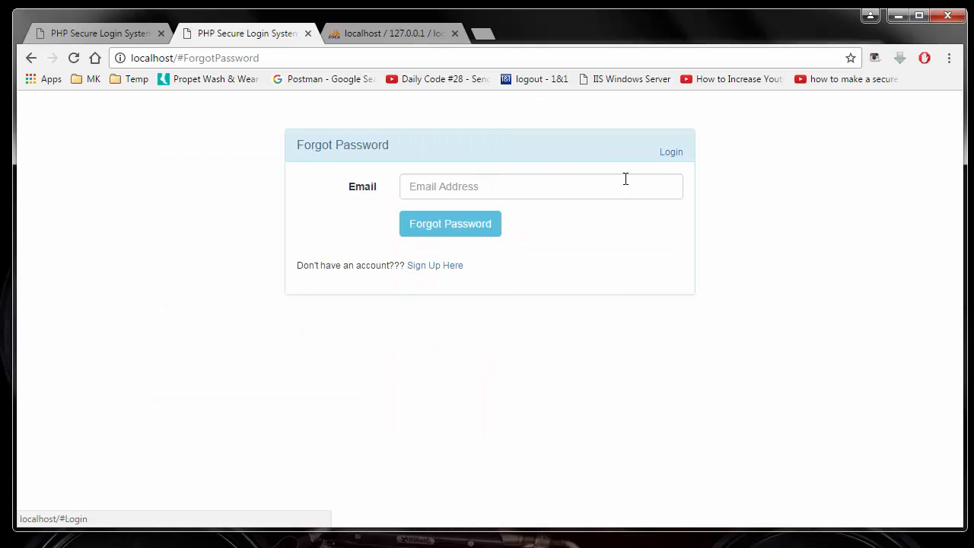
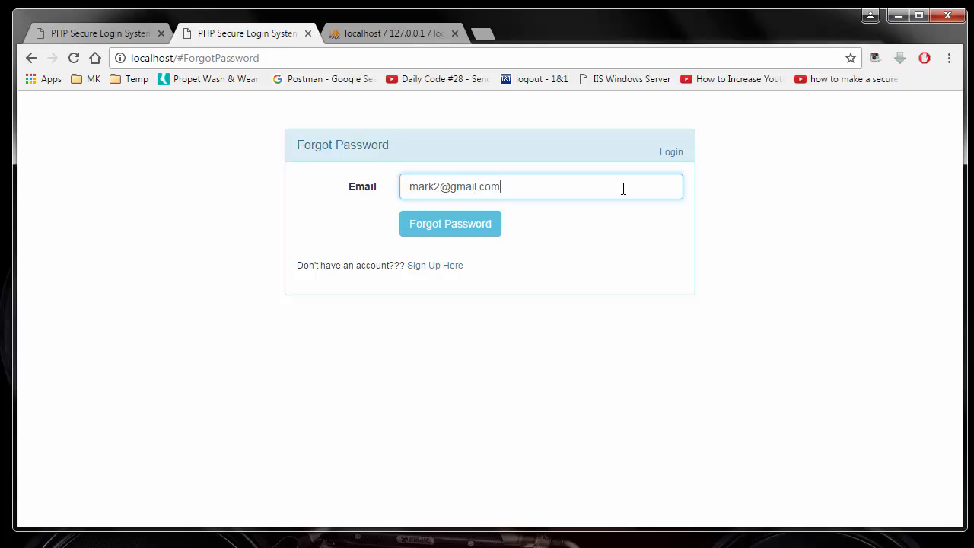
click(450, 223)
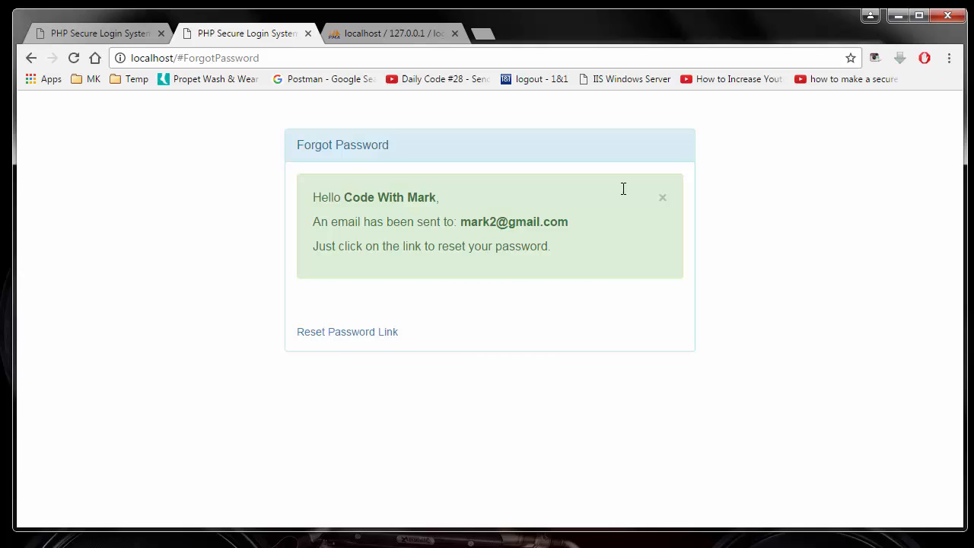
mouse_move(347, 332)
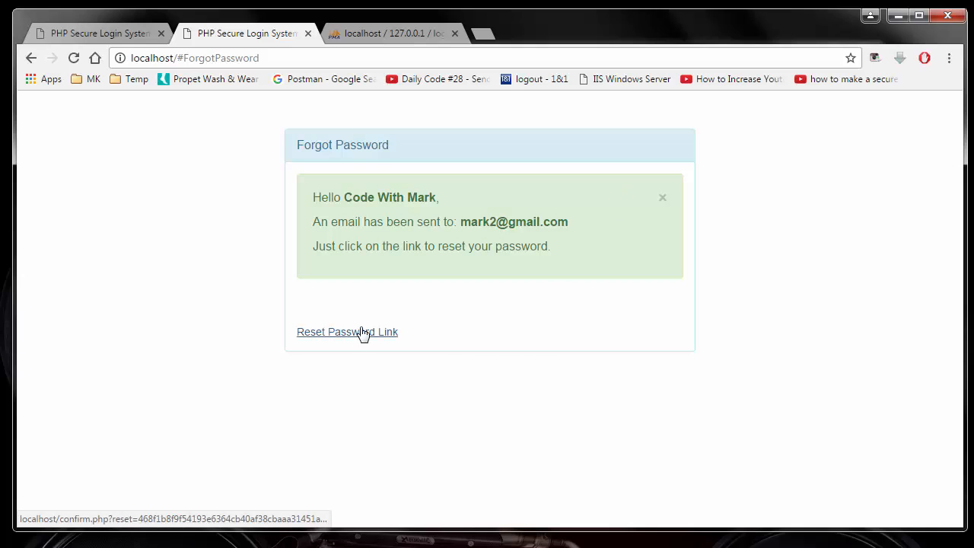
click(347, 331)
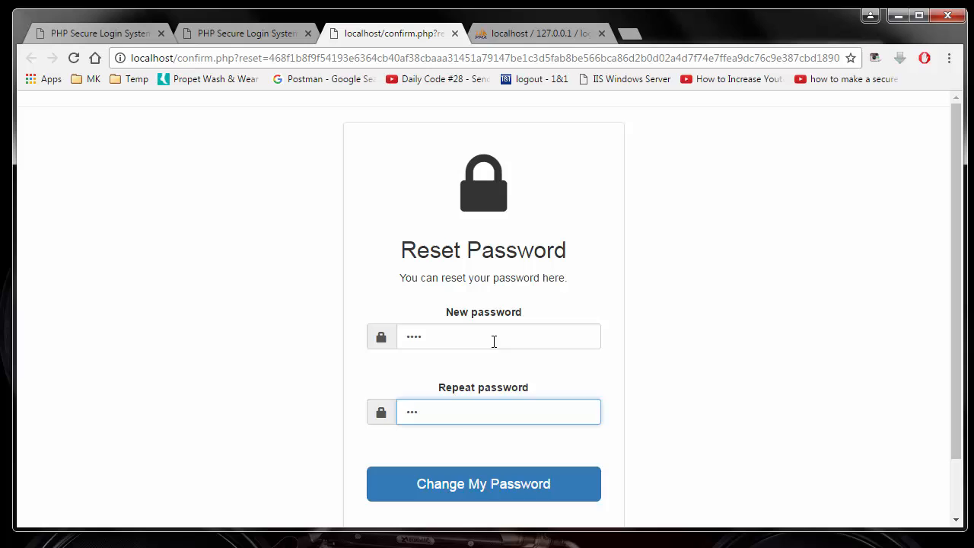
Step: Fix the mismatched new password so mark2's password resets, then go to Login
click(483, 483)
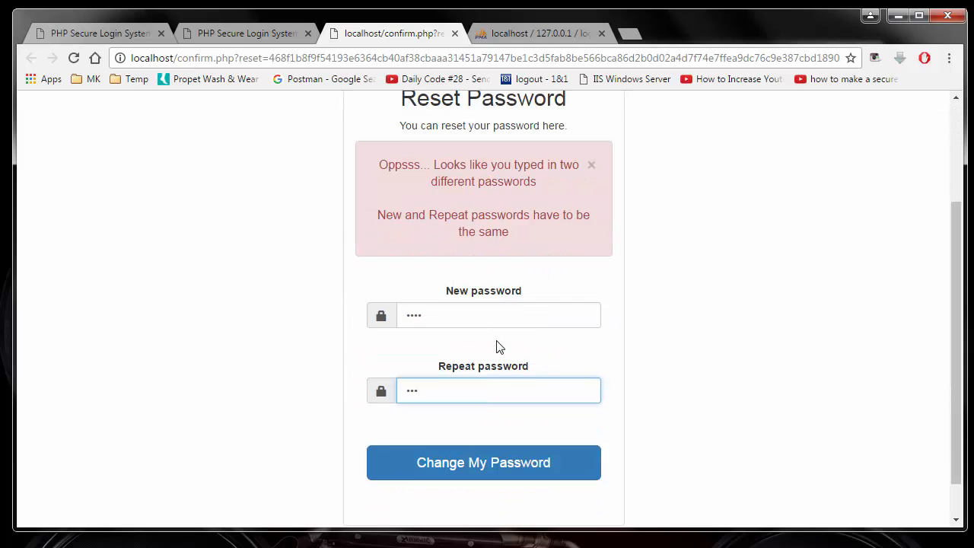
triple_click(499, 315)
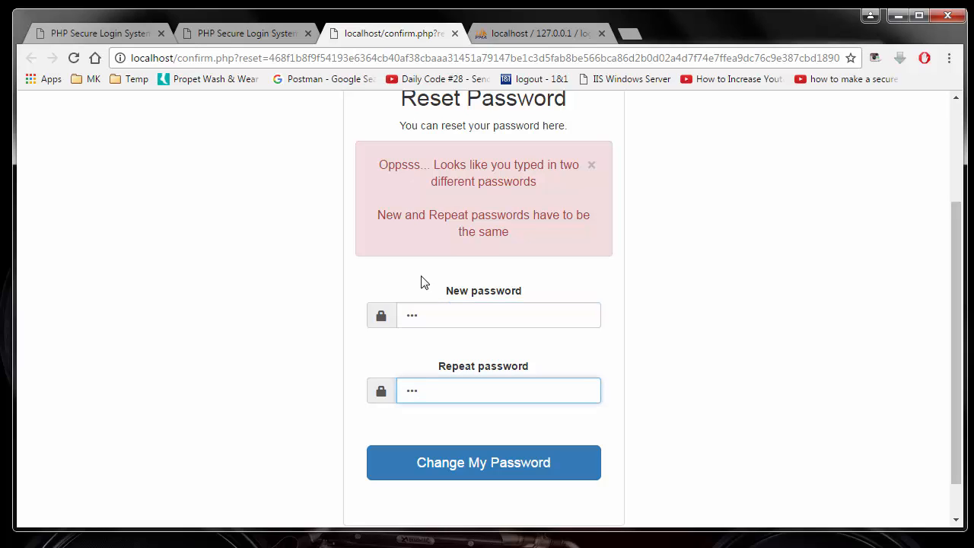
mouse_move(483, 462)
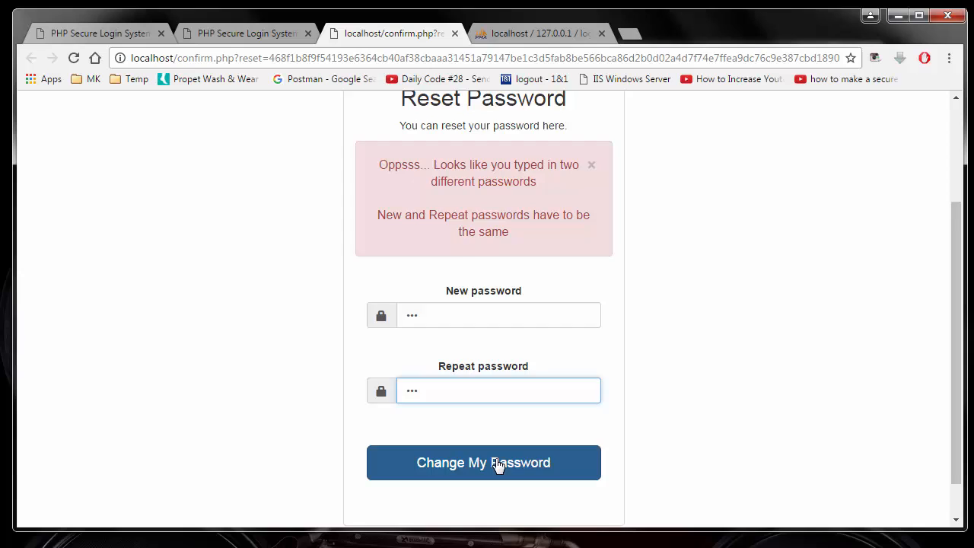
click(483, 462)
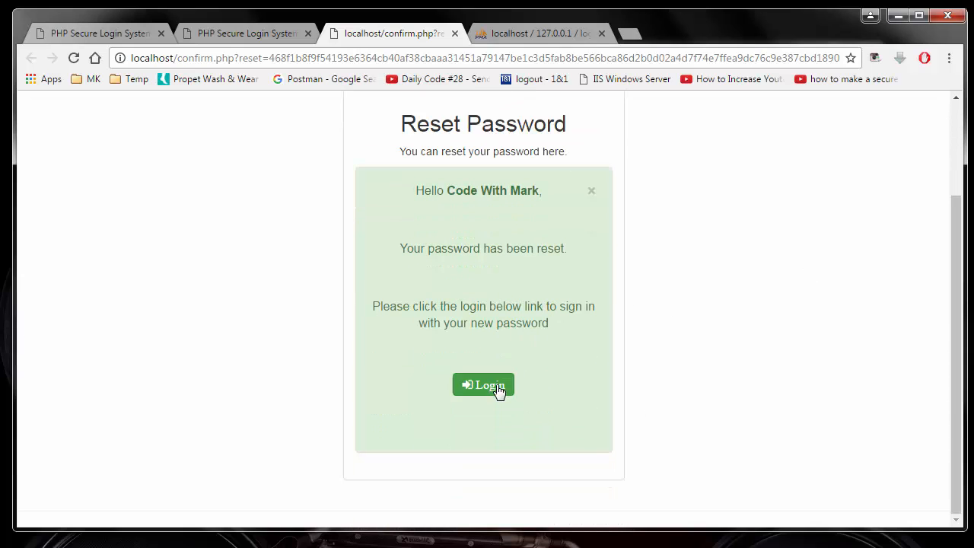
click(484, 385)
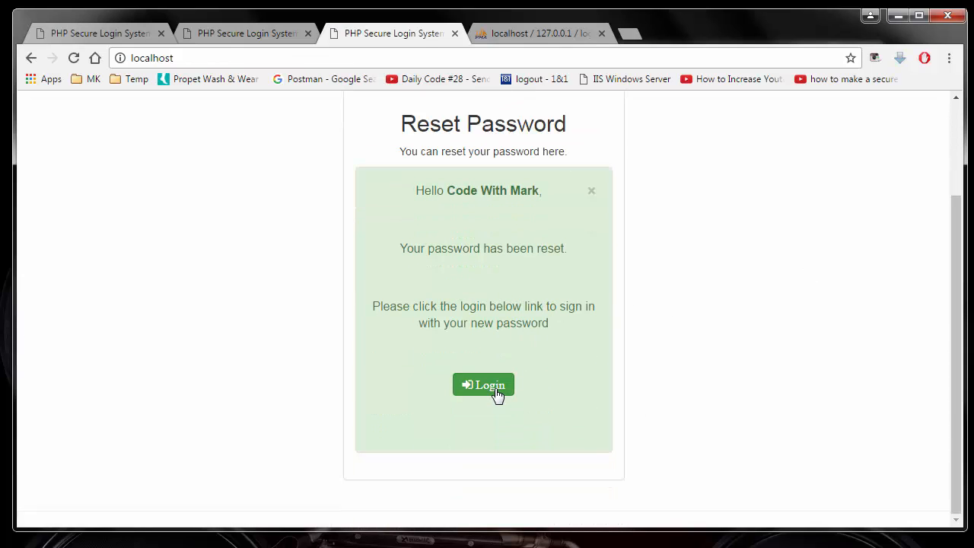
Step: Log in as mark2 with the new password, then view C:\xampp\htdocs in Explorer
click(483, 385)
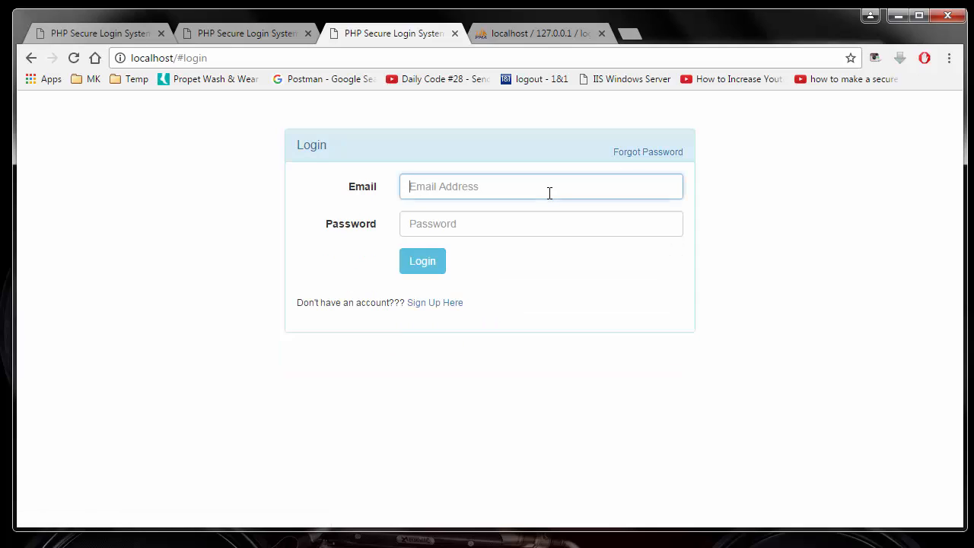
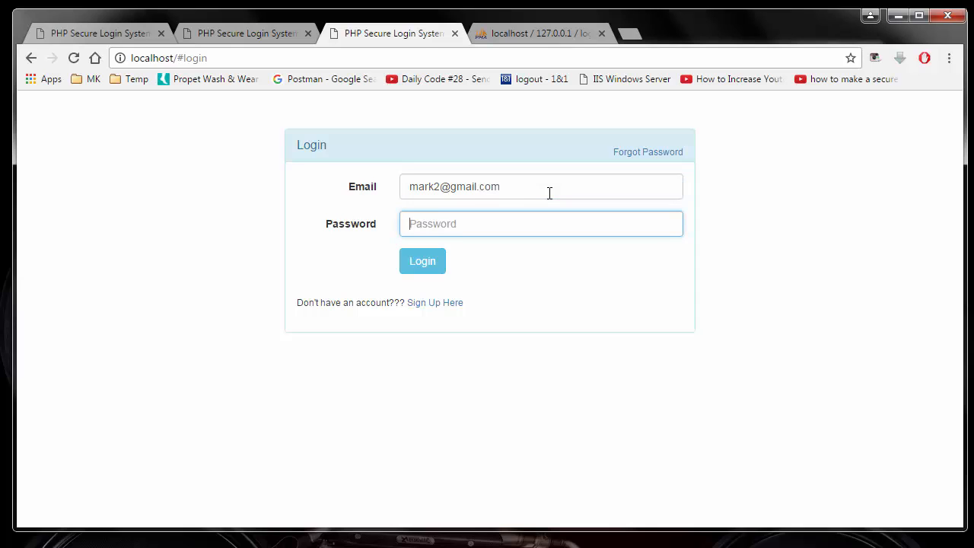
click(423, 262)
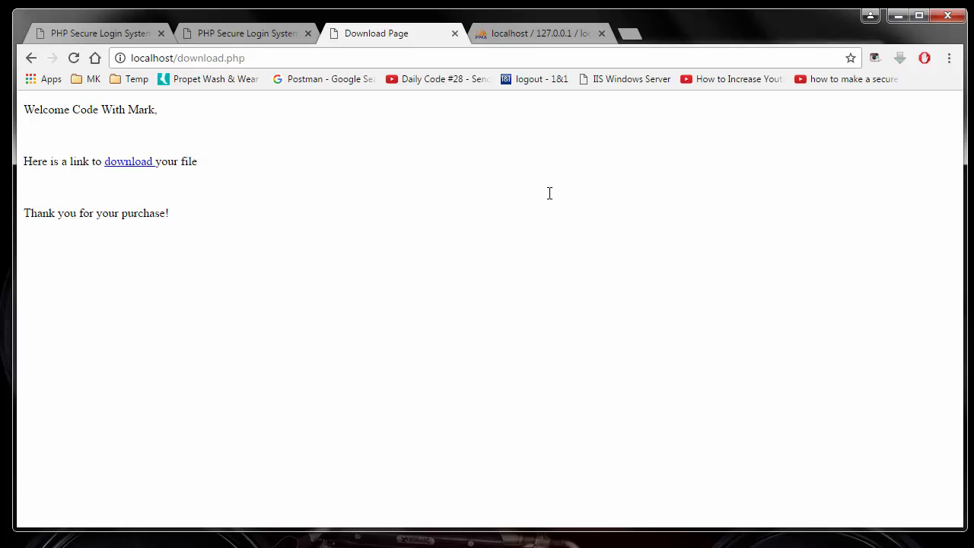
mouse_move(584, 159)
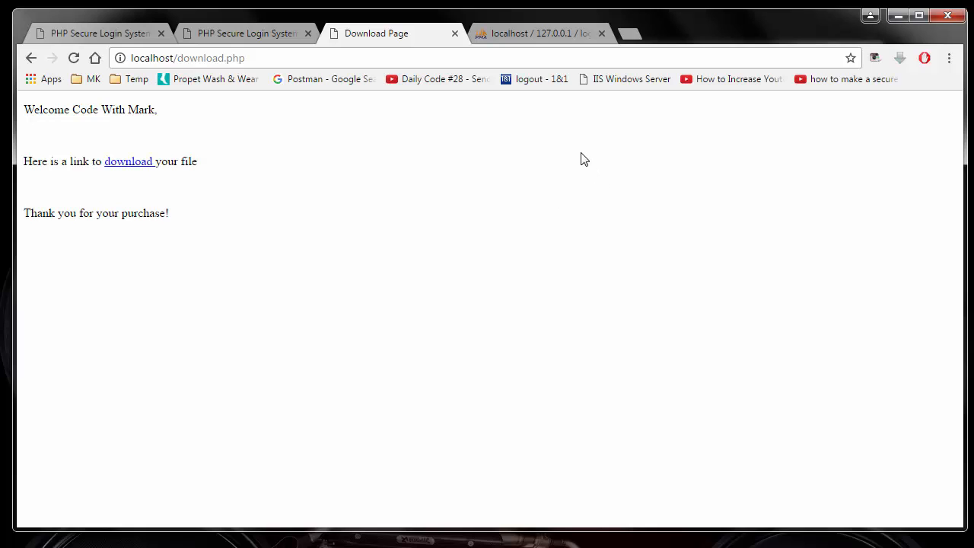
mouse_move(304, 203)
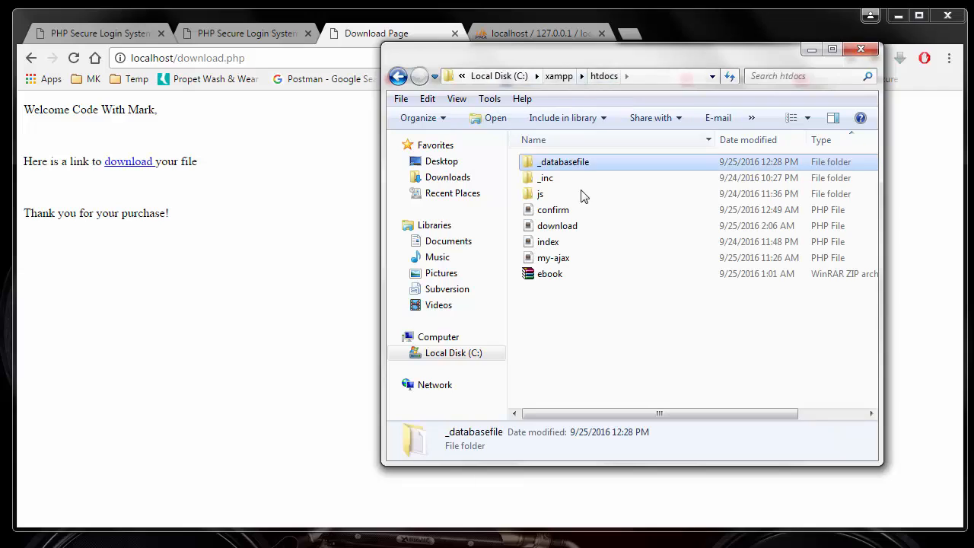
click(601, 314)
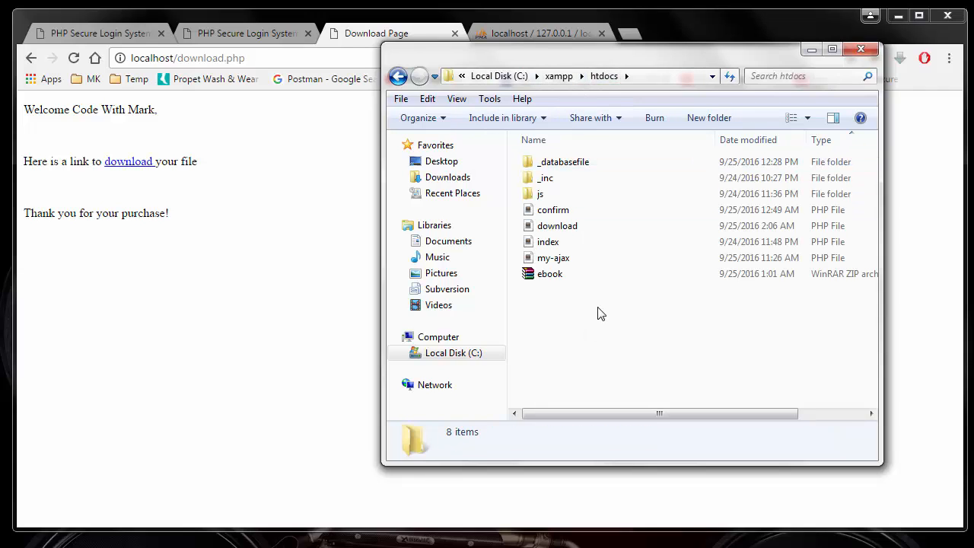